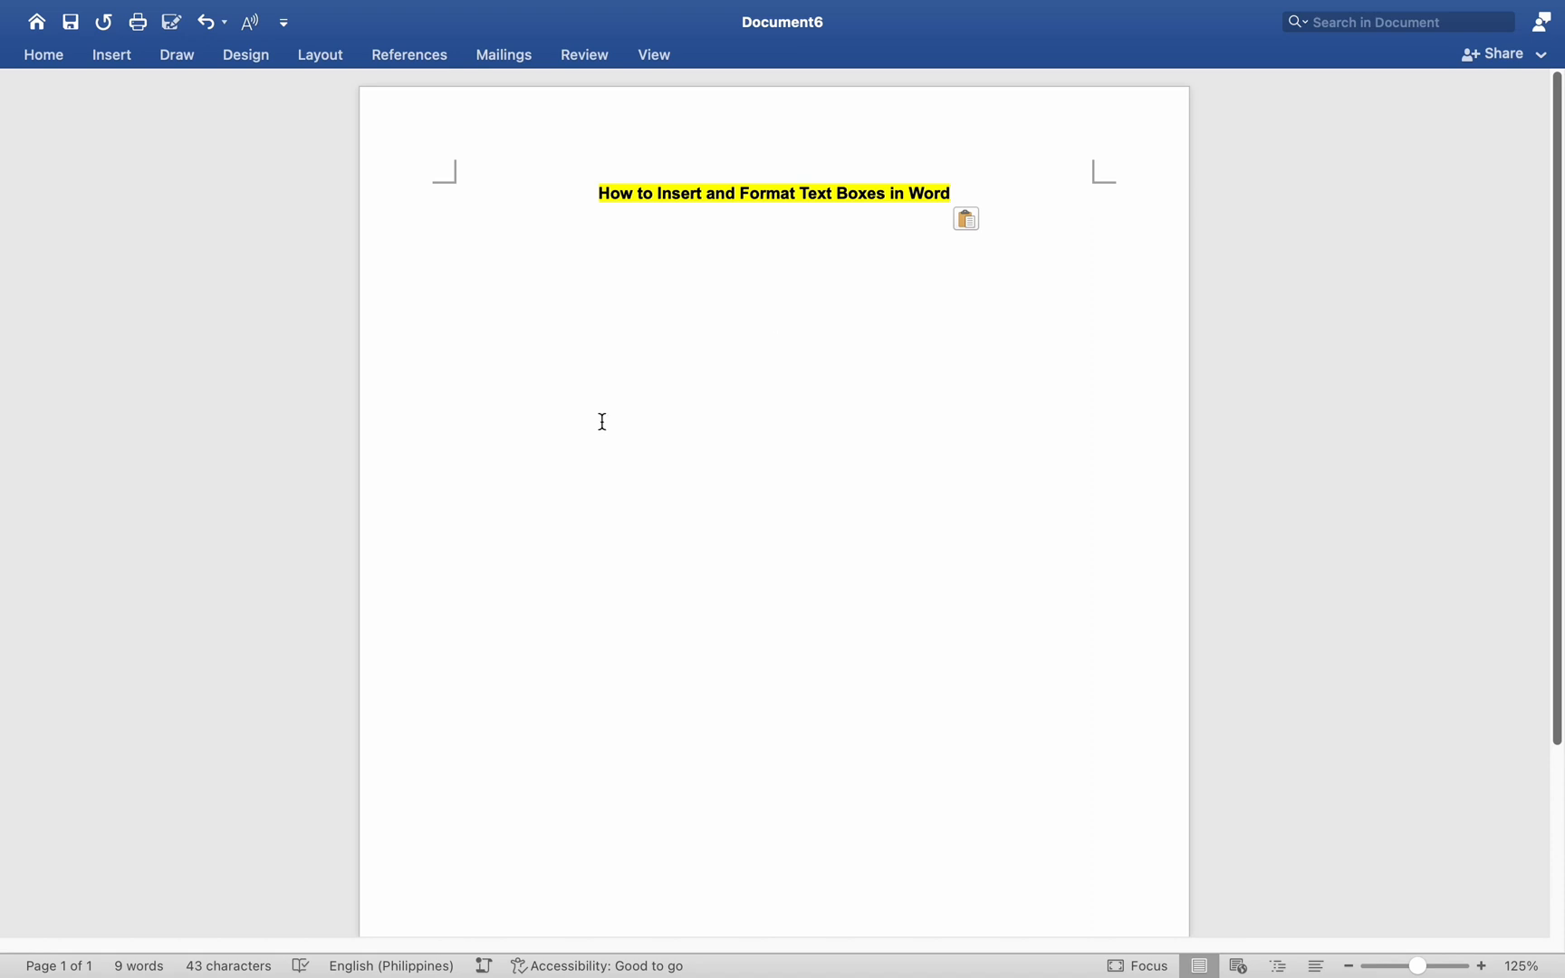
mouse_move(490, 425)
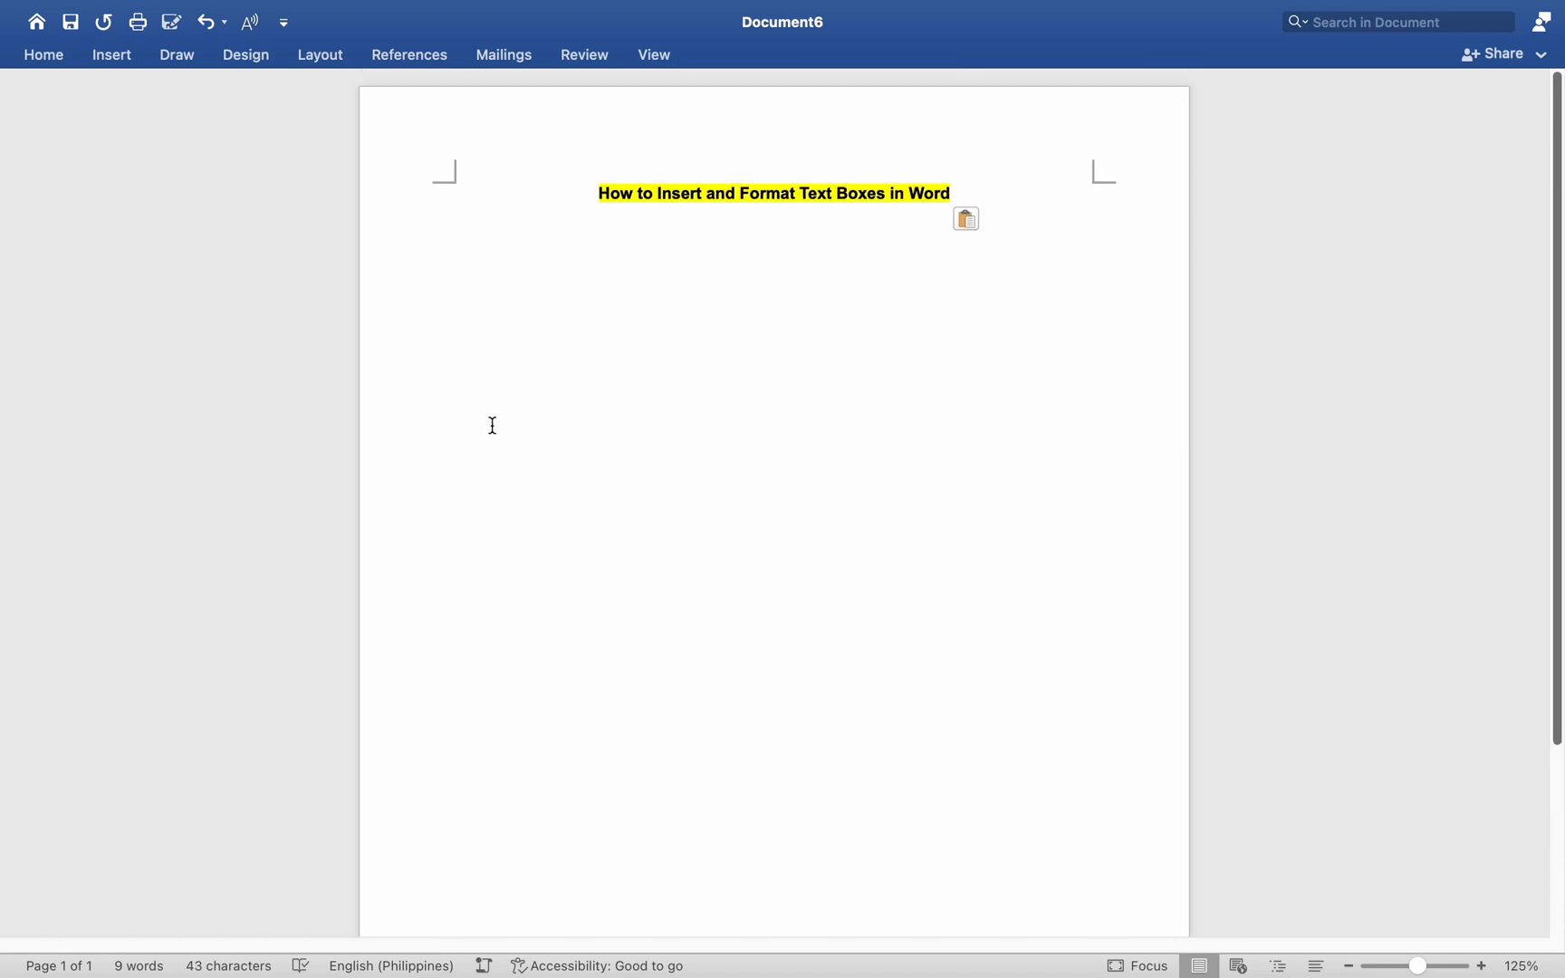
Draw an empty text box, about 7.6 by 3.6 cm, below the title
left_click(774, 343)
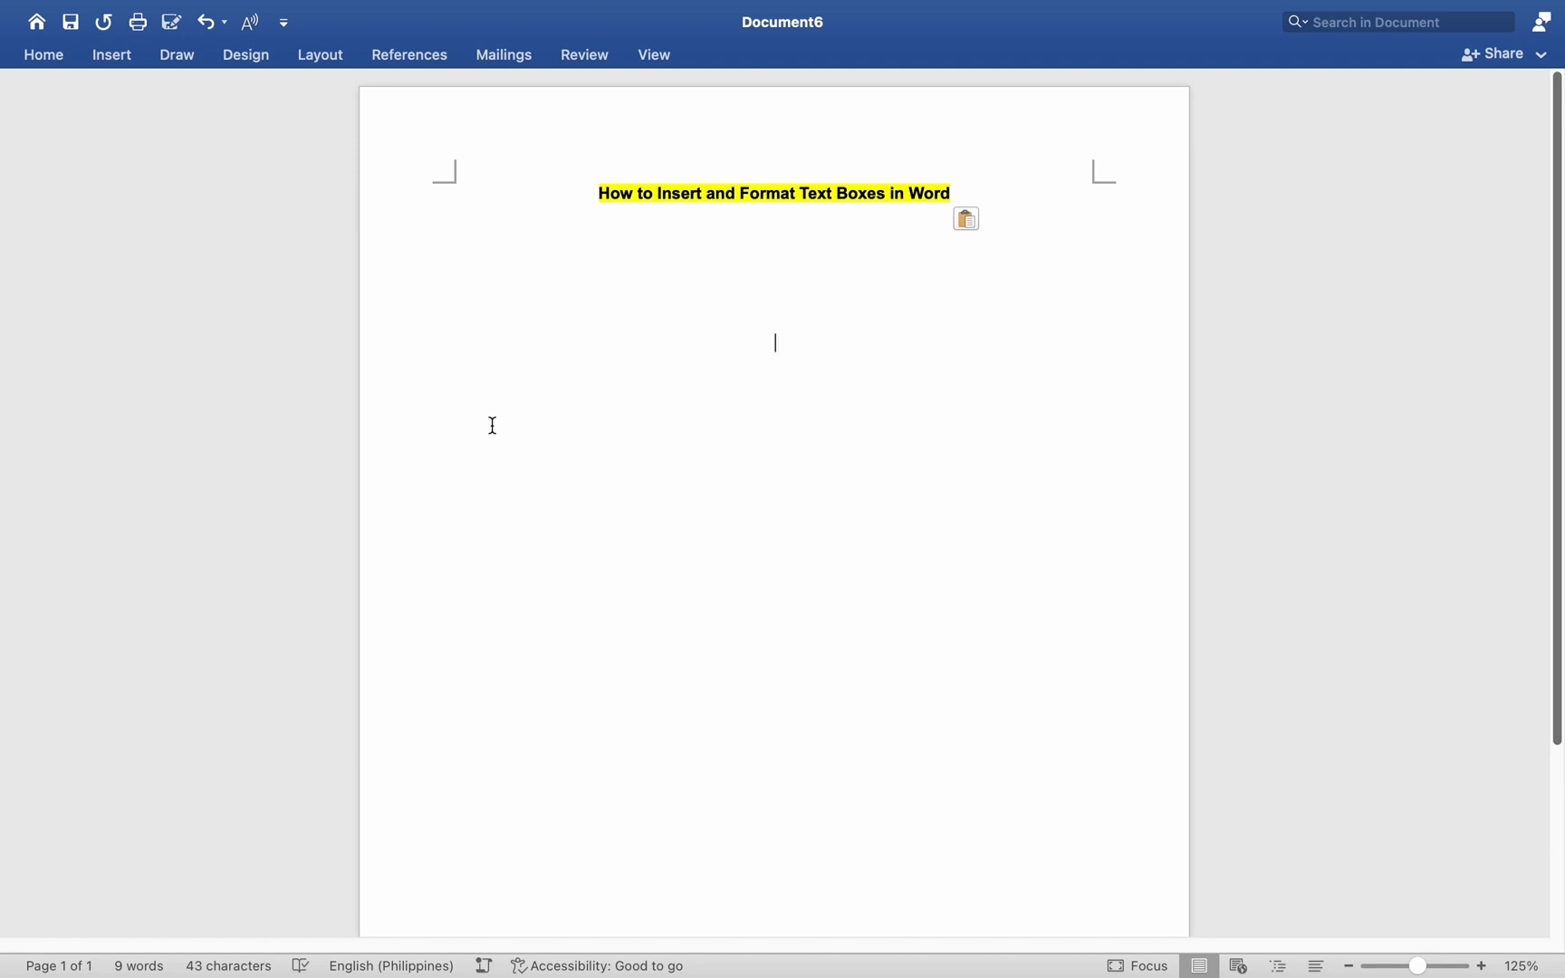
mouse_move(382, 239)
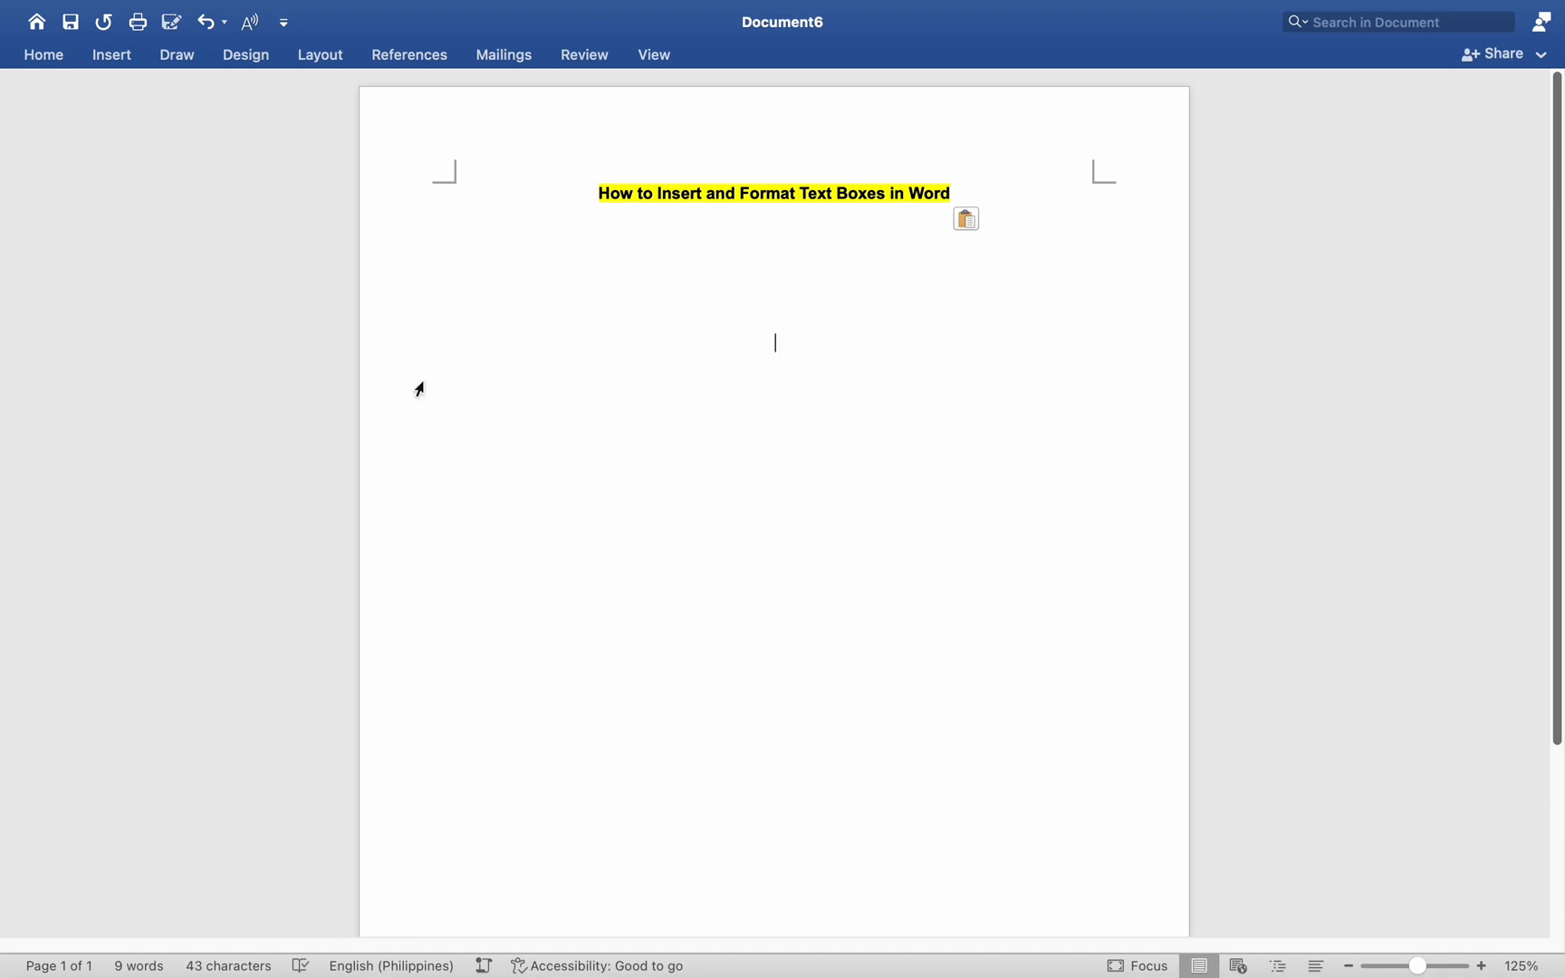
mouse_move(505, 556)
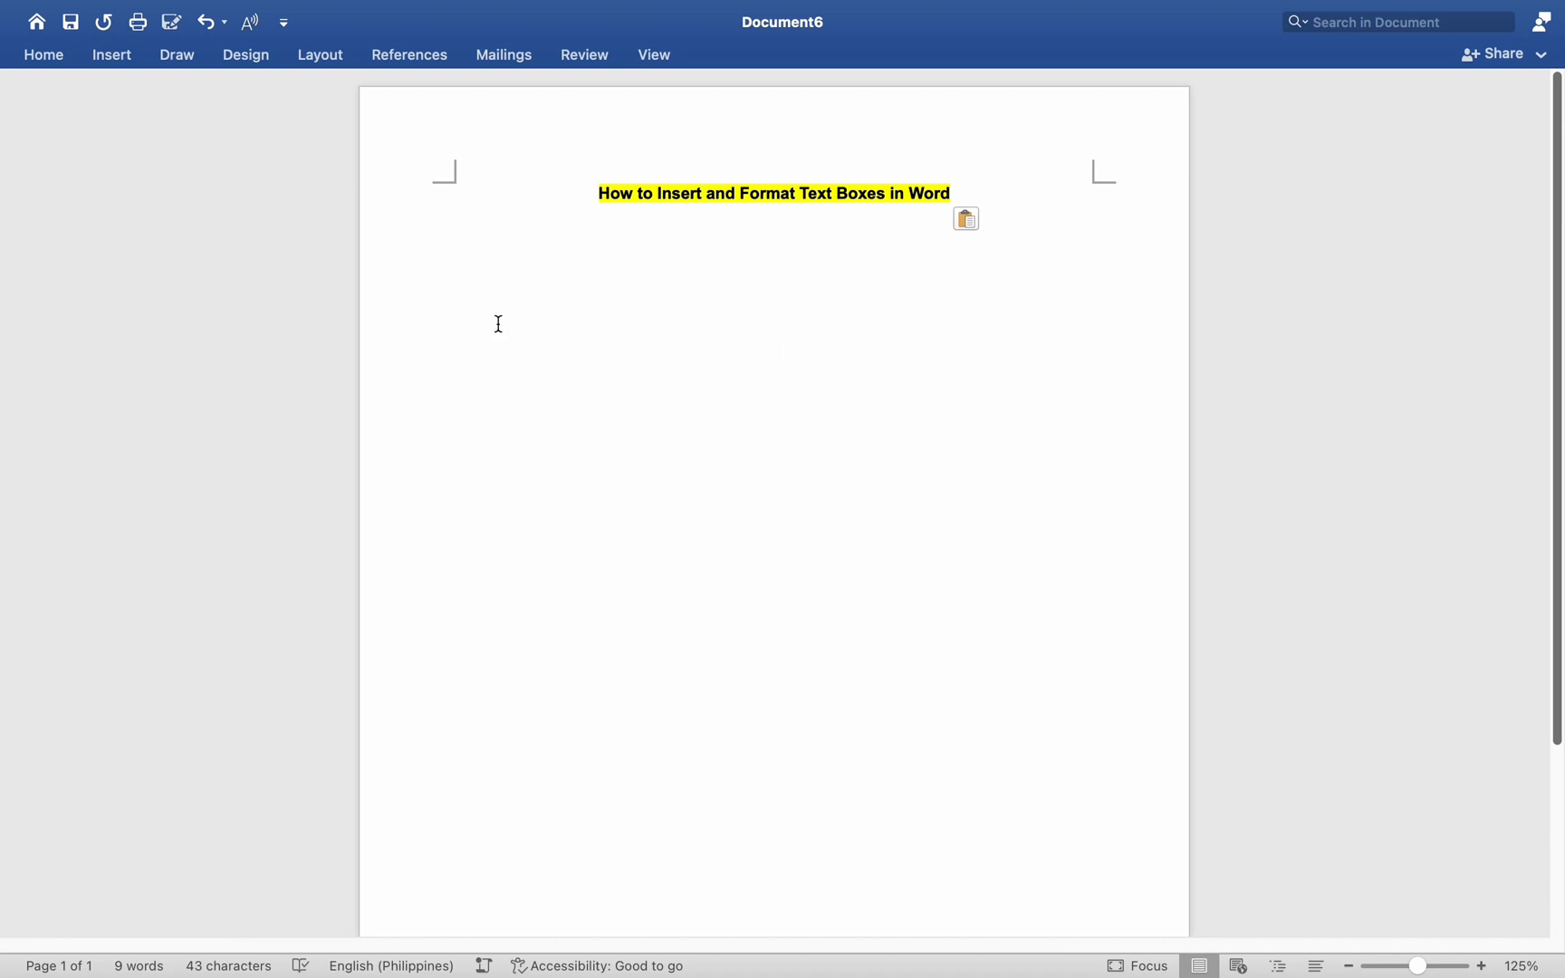
mouse_move(130, 71)
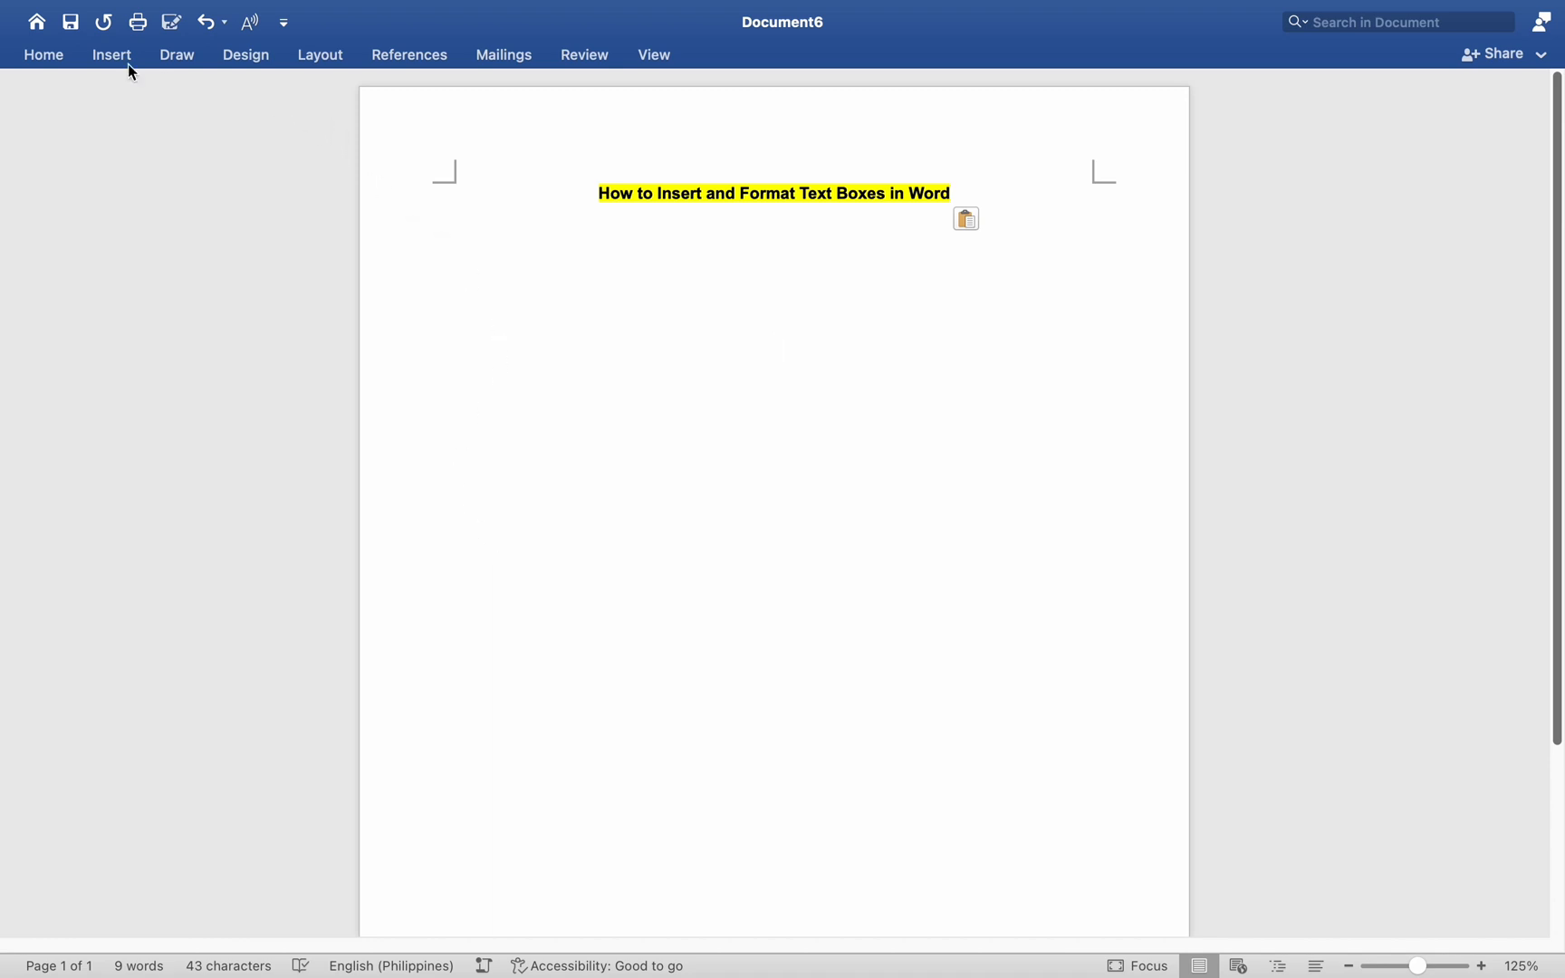
left_click(774, 342)
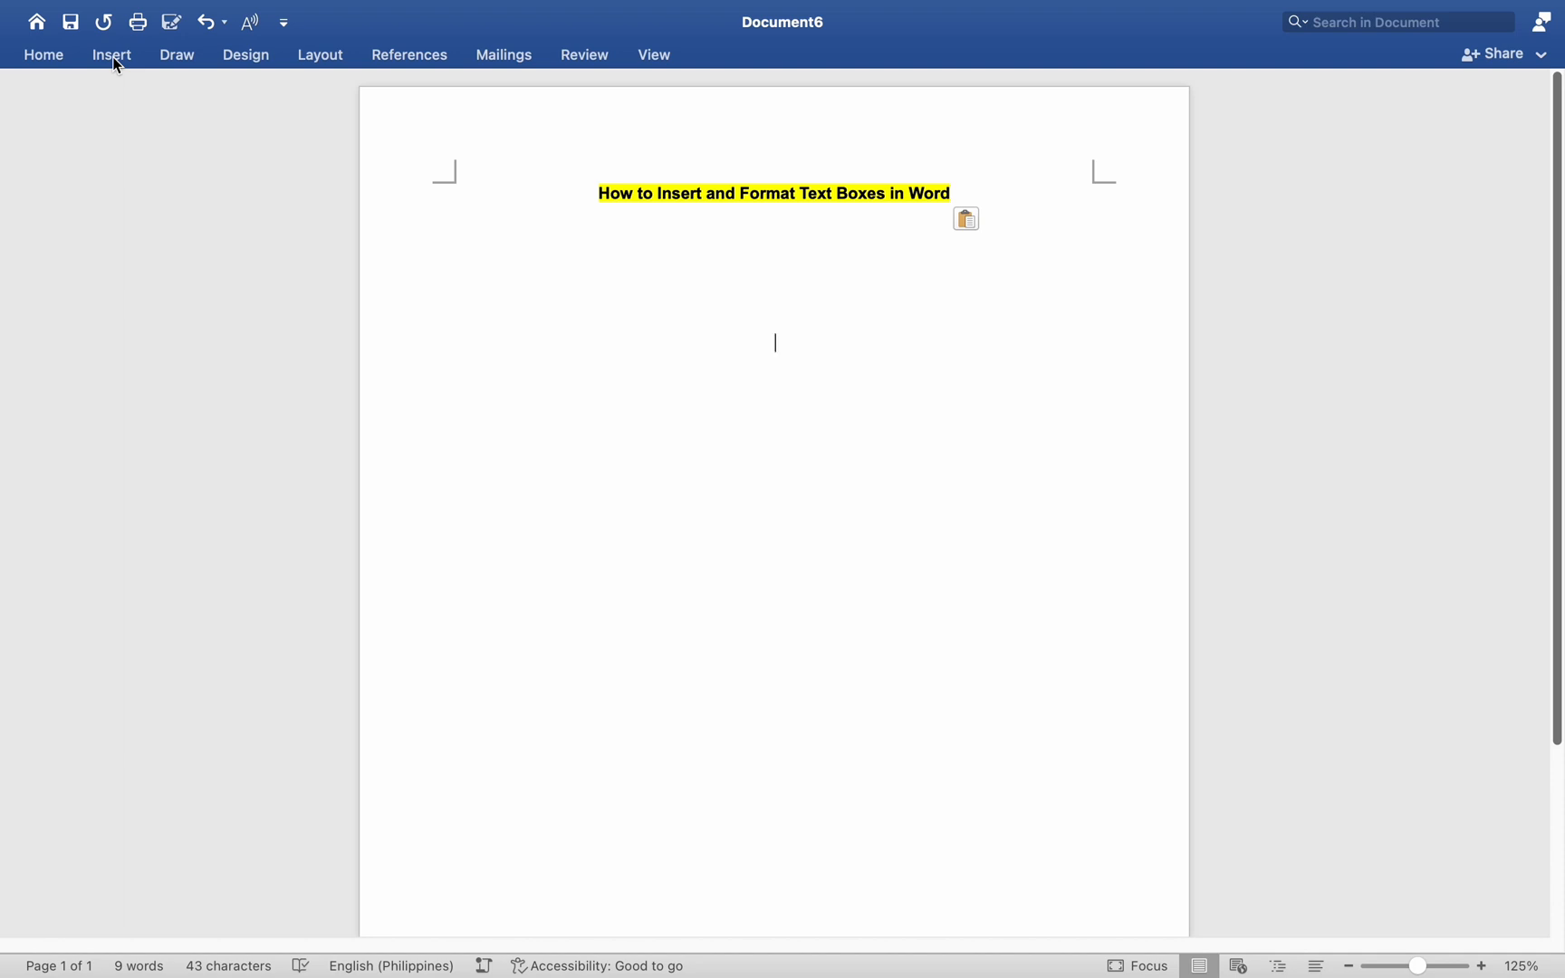
left_click(111, 54)
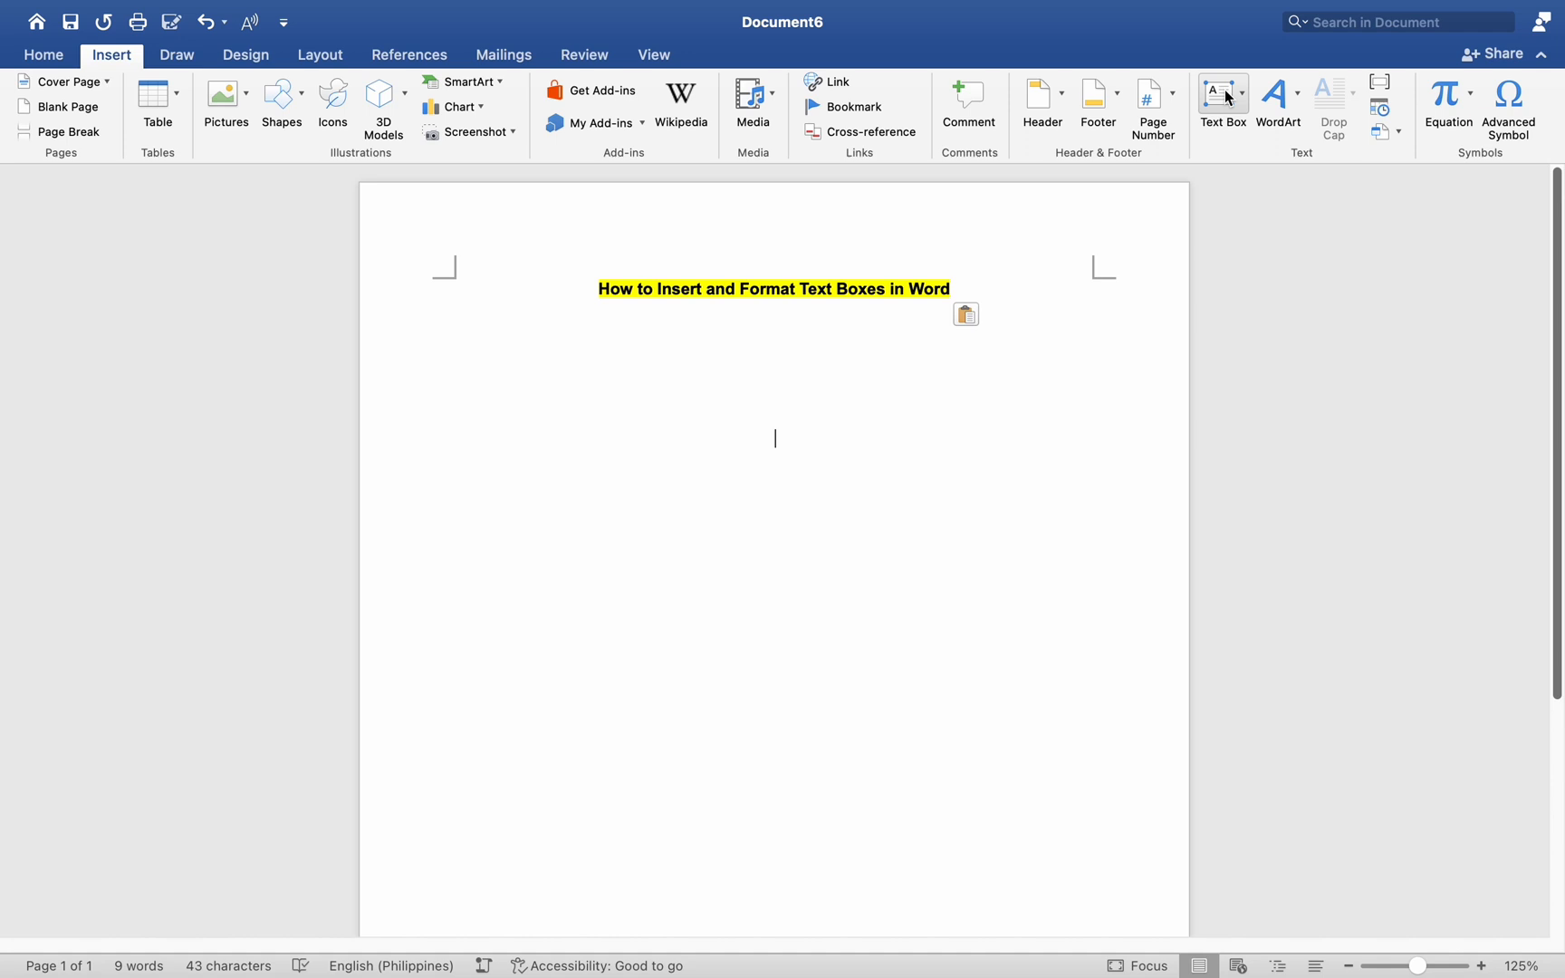
mouse_move(1221, 95)
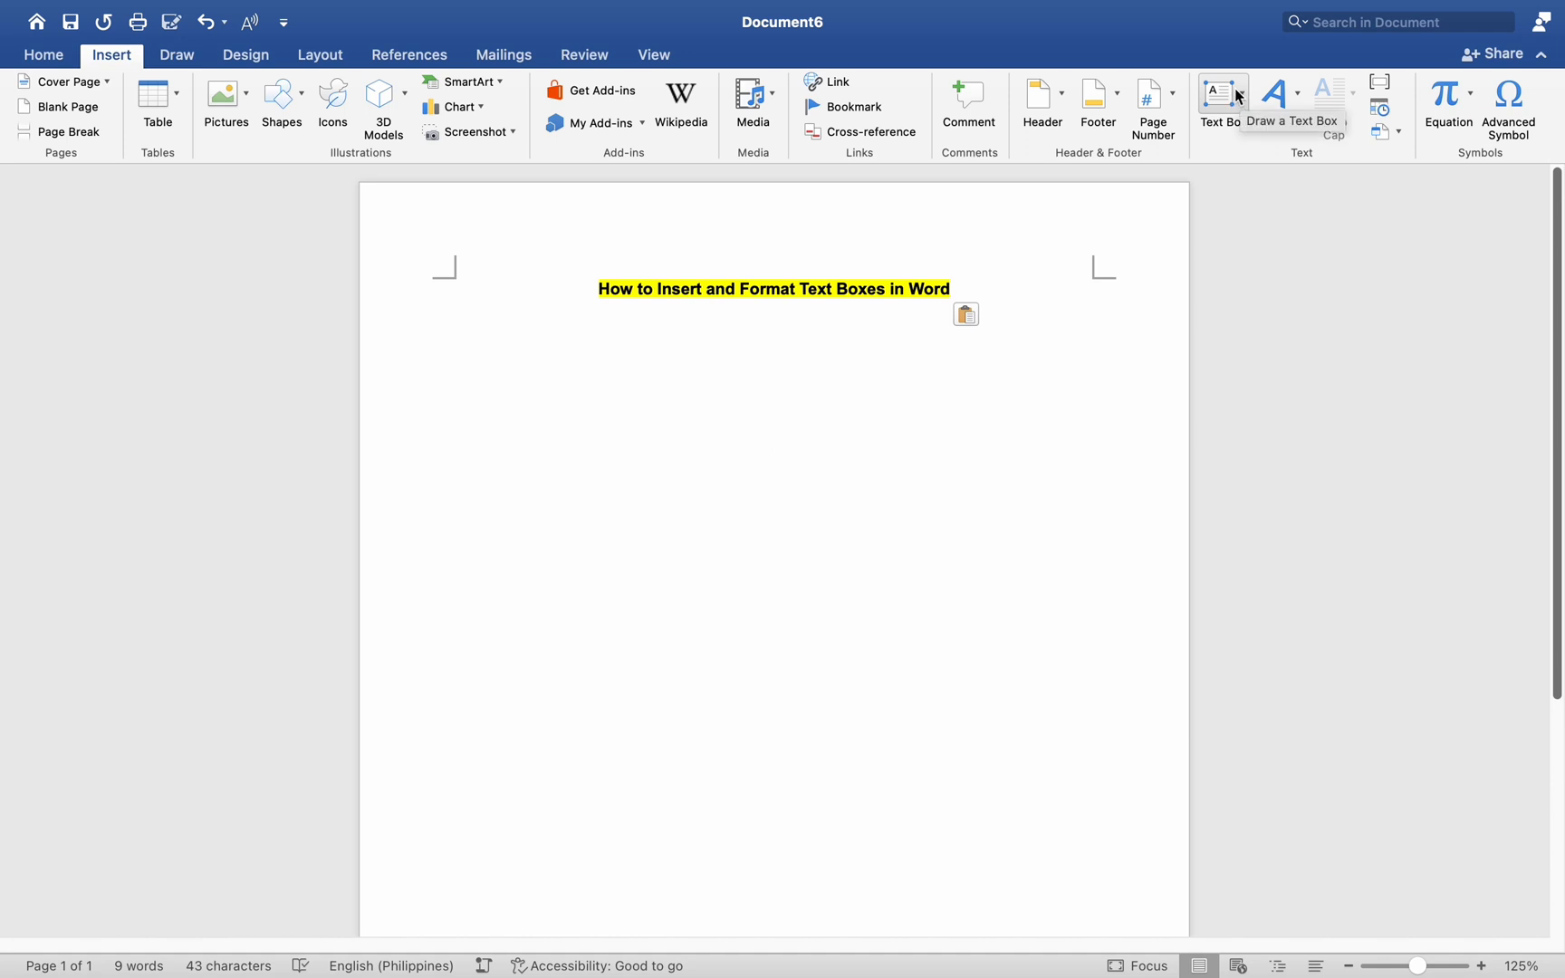
left_click(1217, 95)
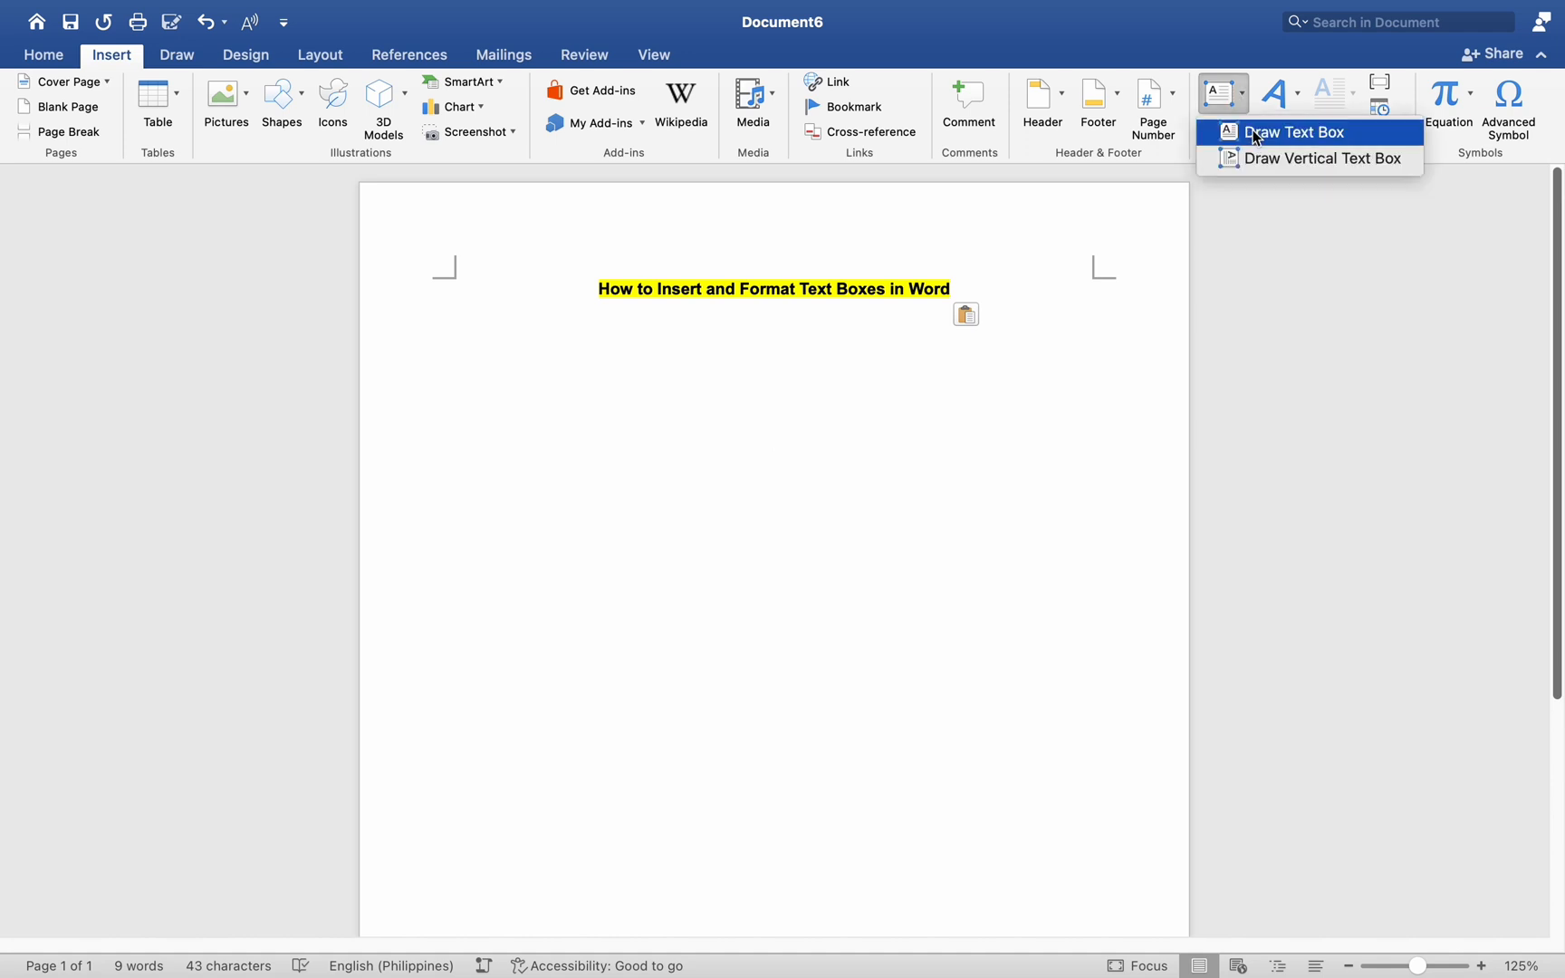
mouse_move(1265, 147)
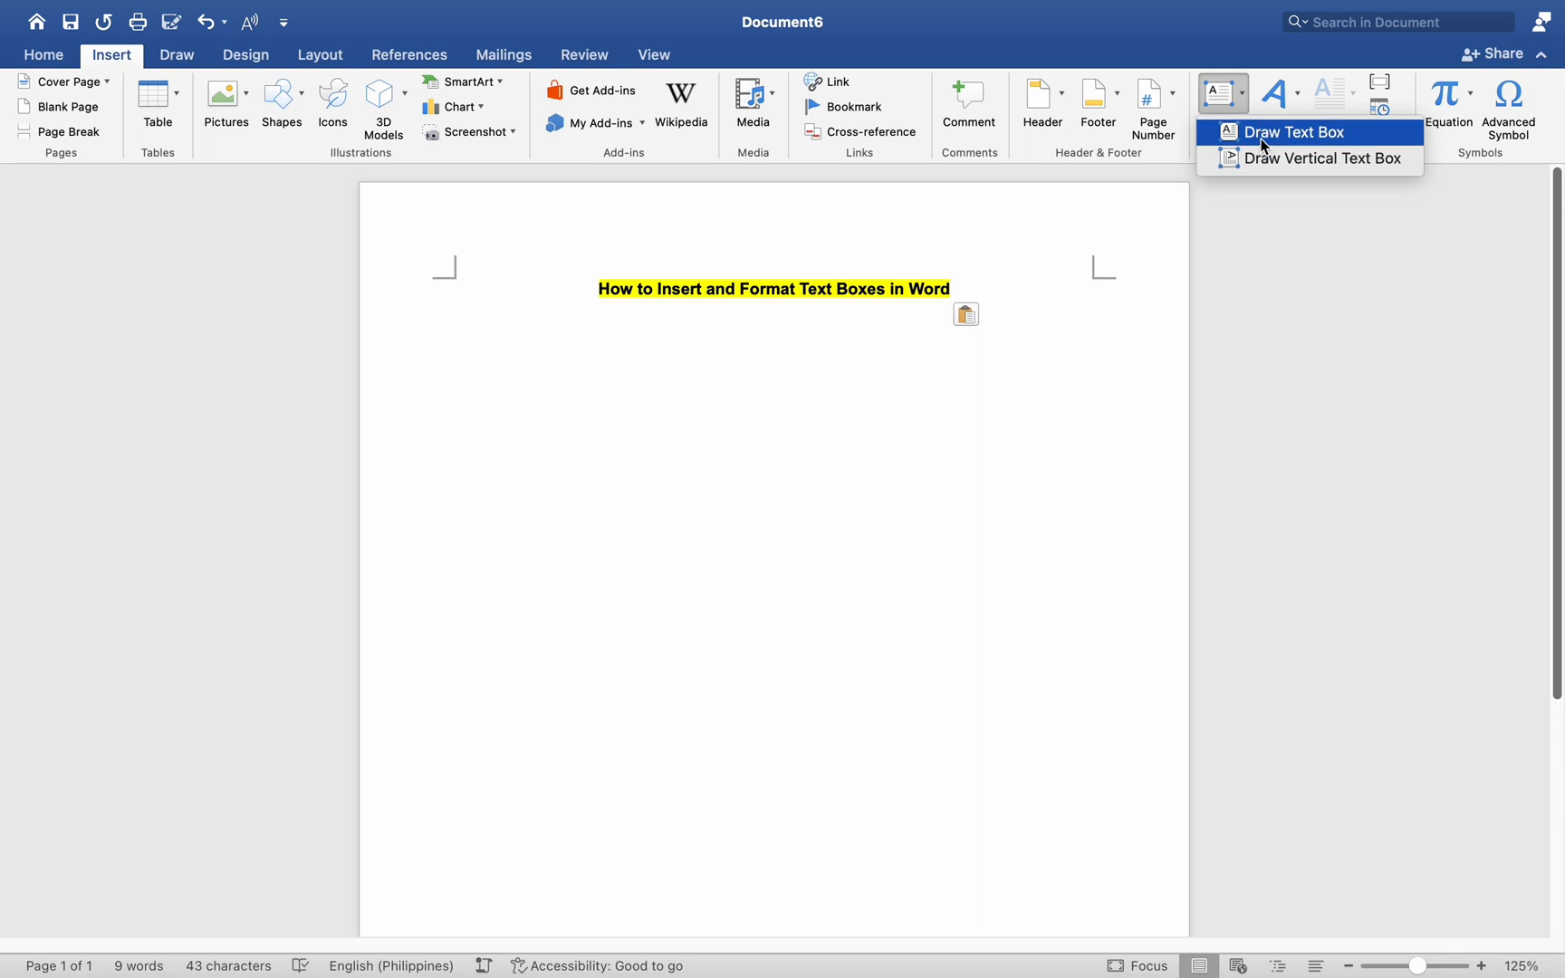
left_click(1298, 131)
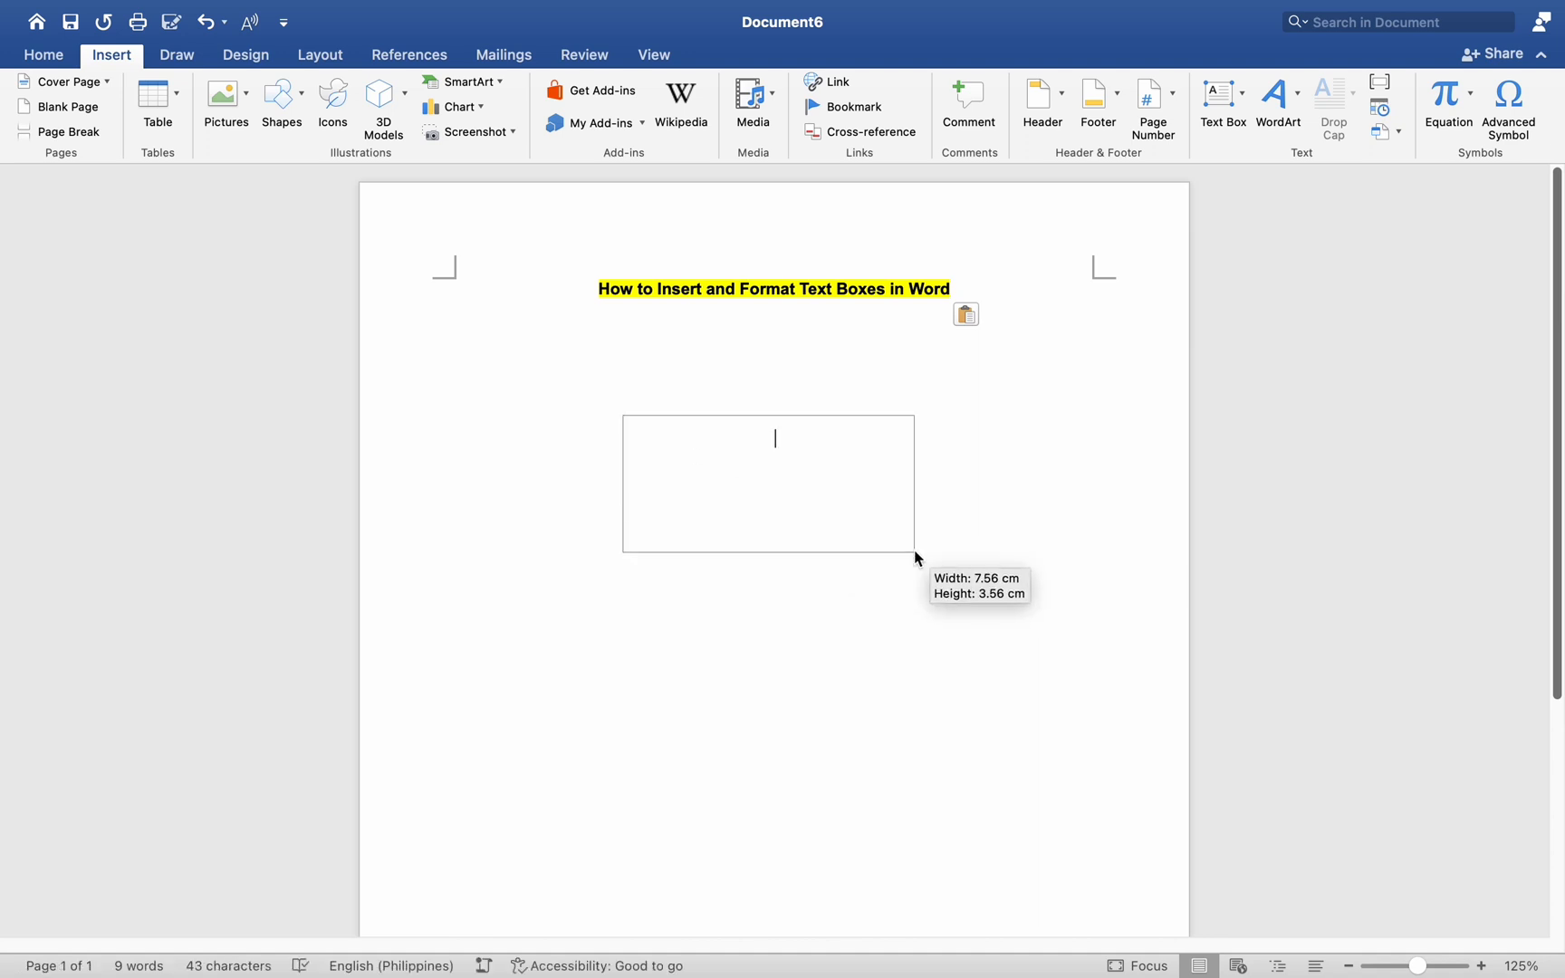
Type 'THE WAY THE TRUTH AND THE LIFE' into the text box
type("THE")
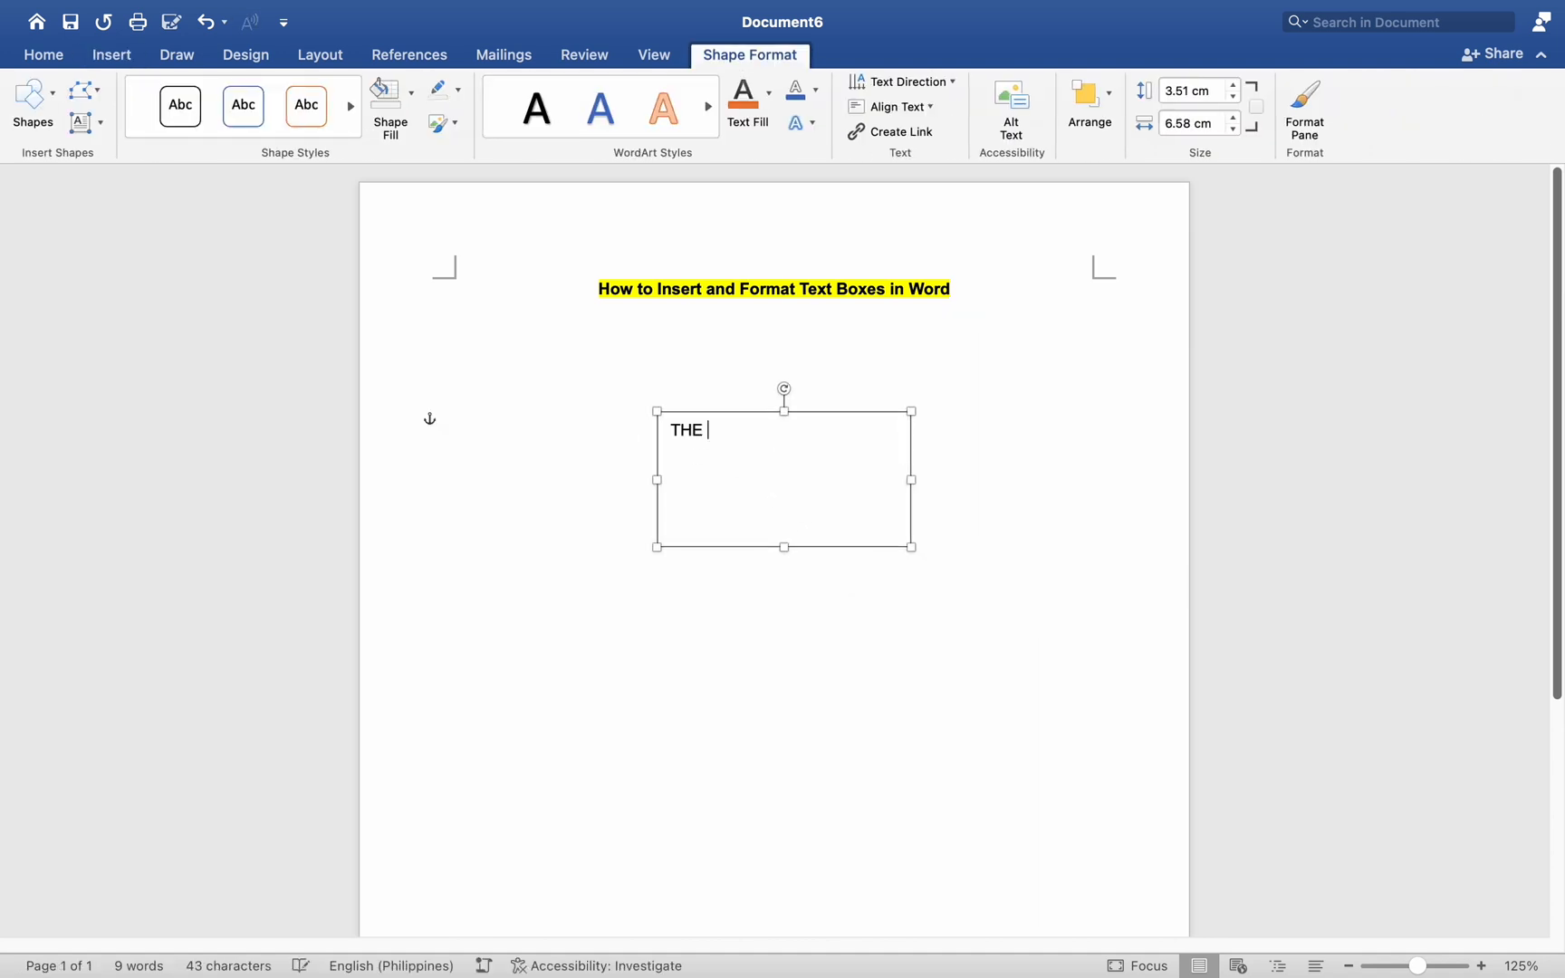
type("WAY THE")
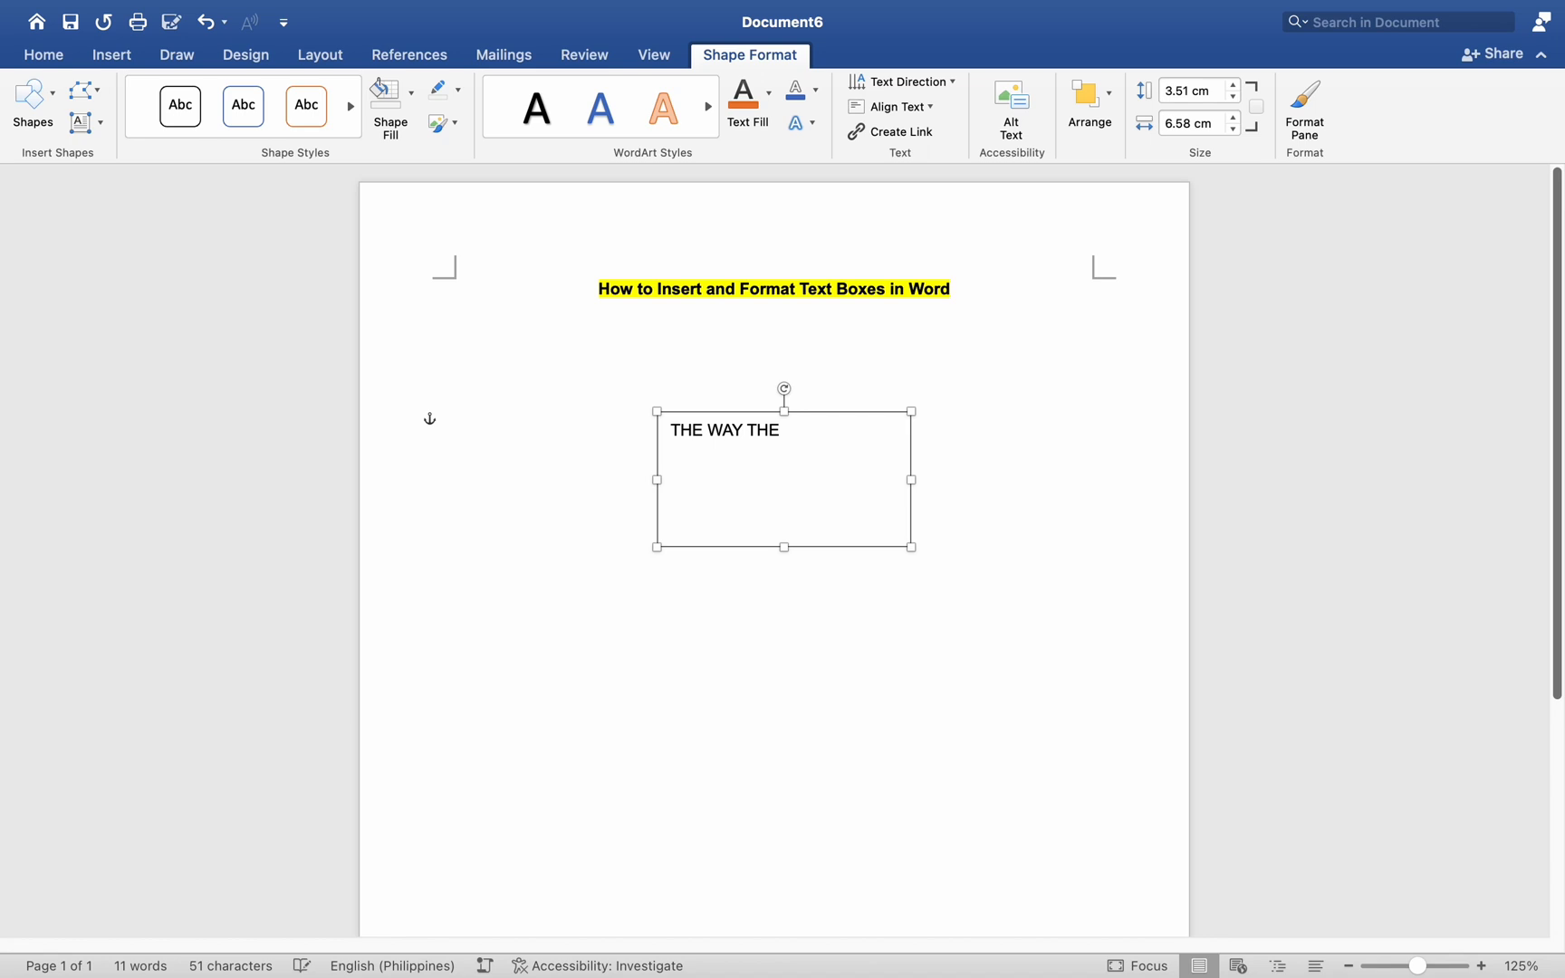
type("TRUTH AND THE")
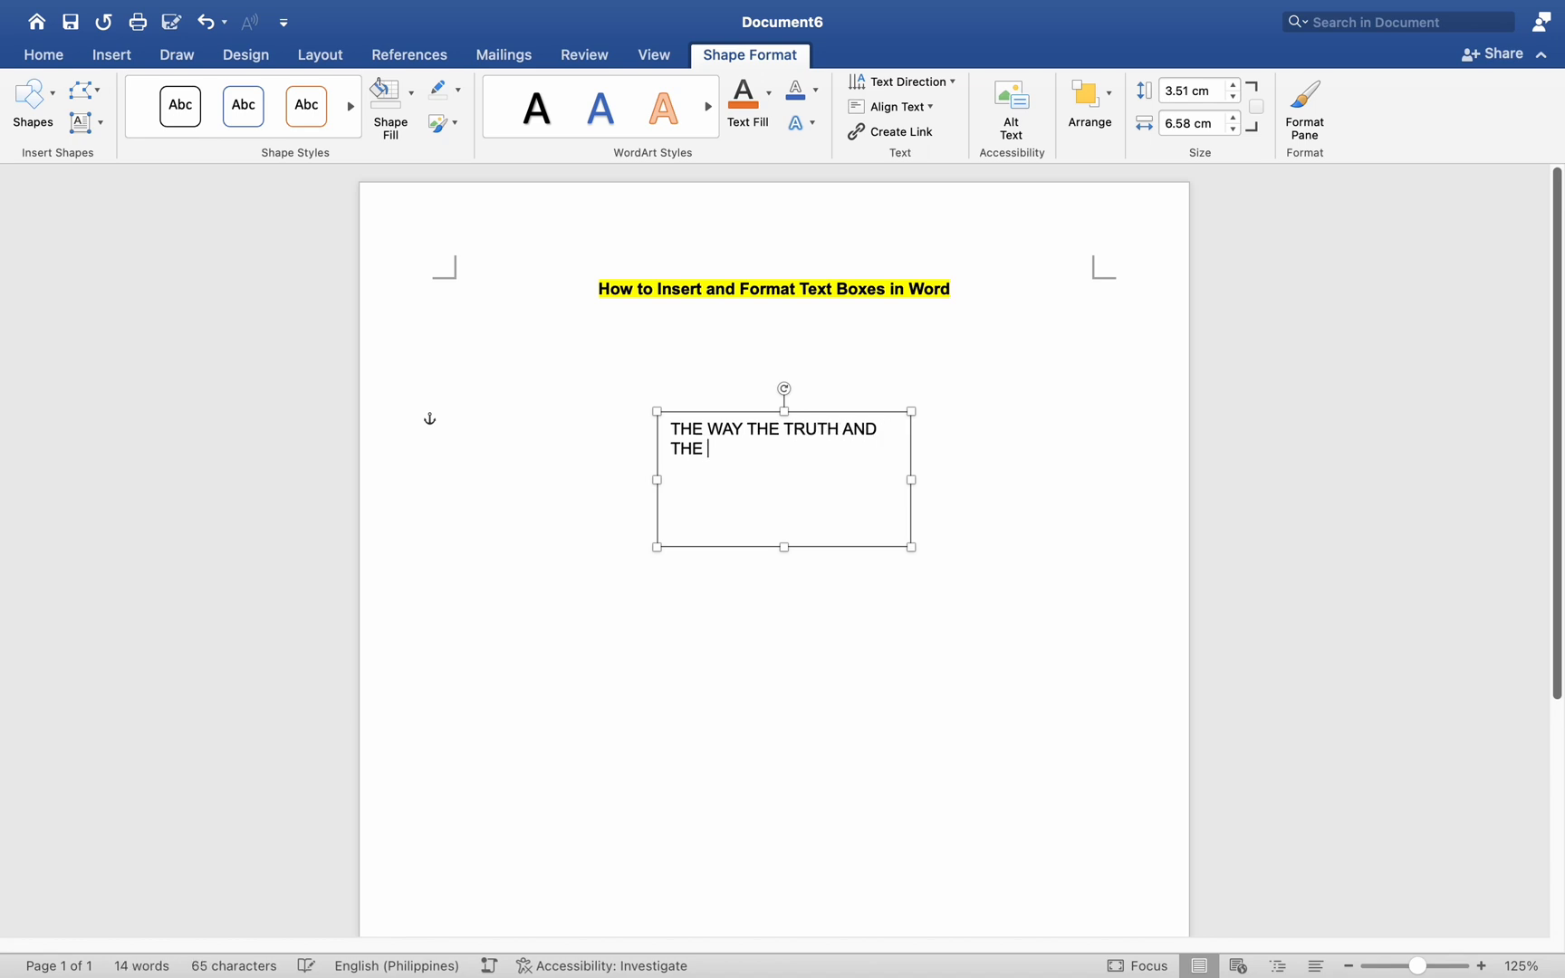
type("LIFE")
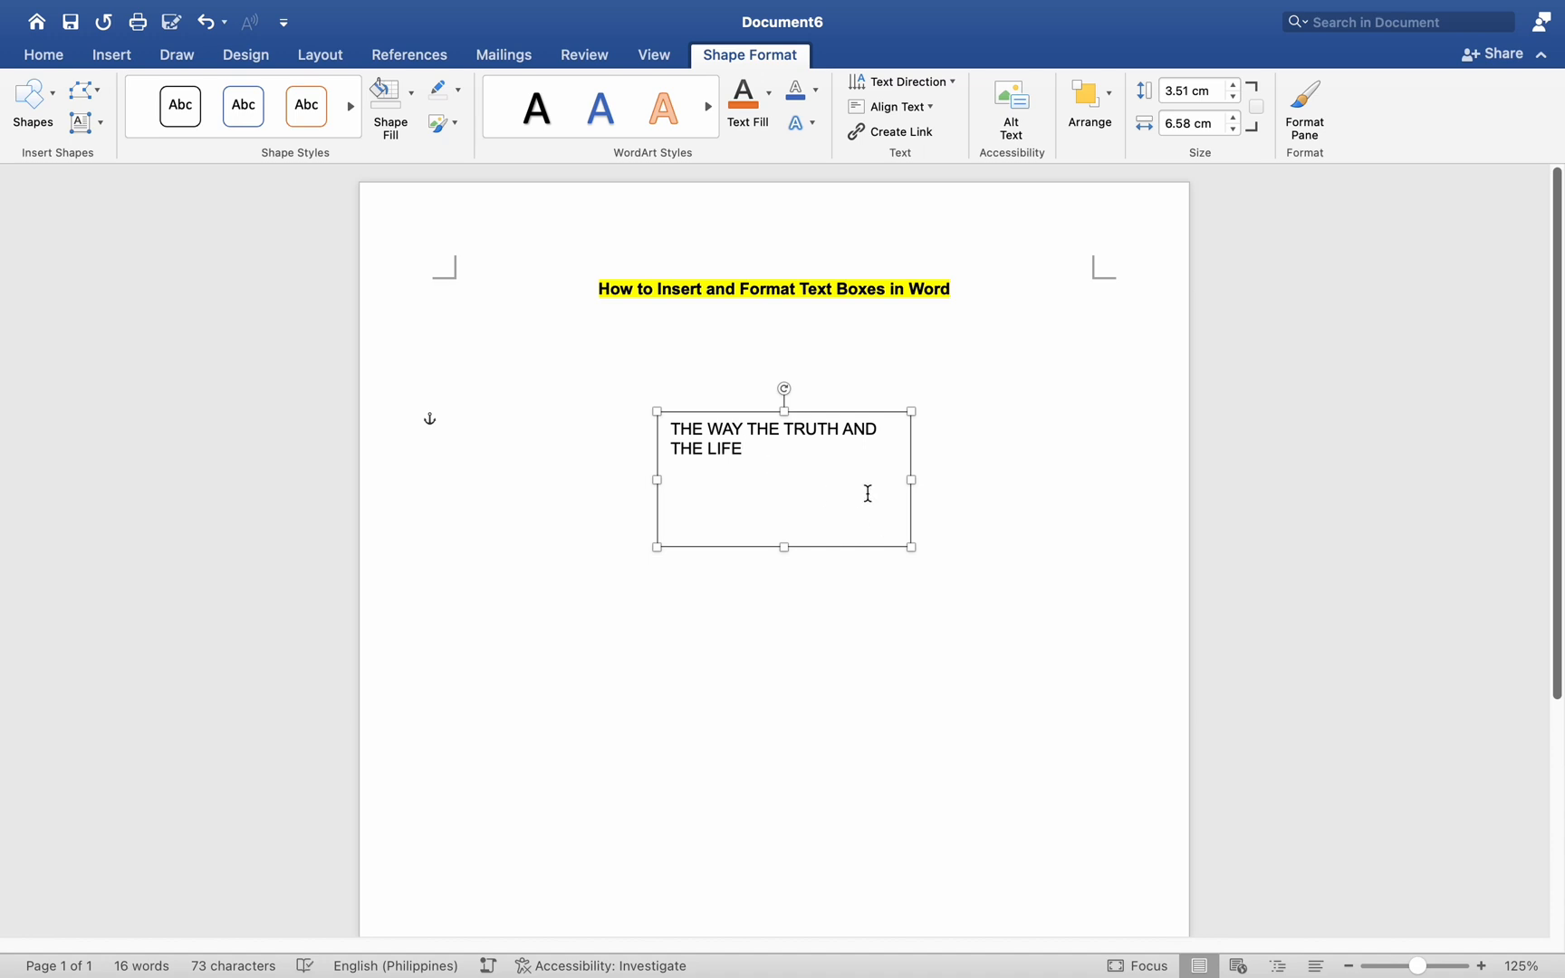
mouse_move(813, 764)
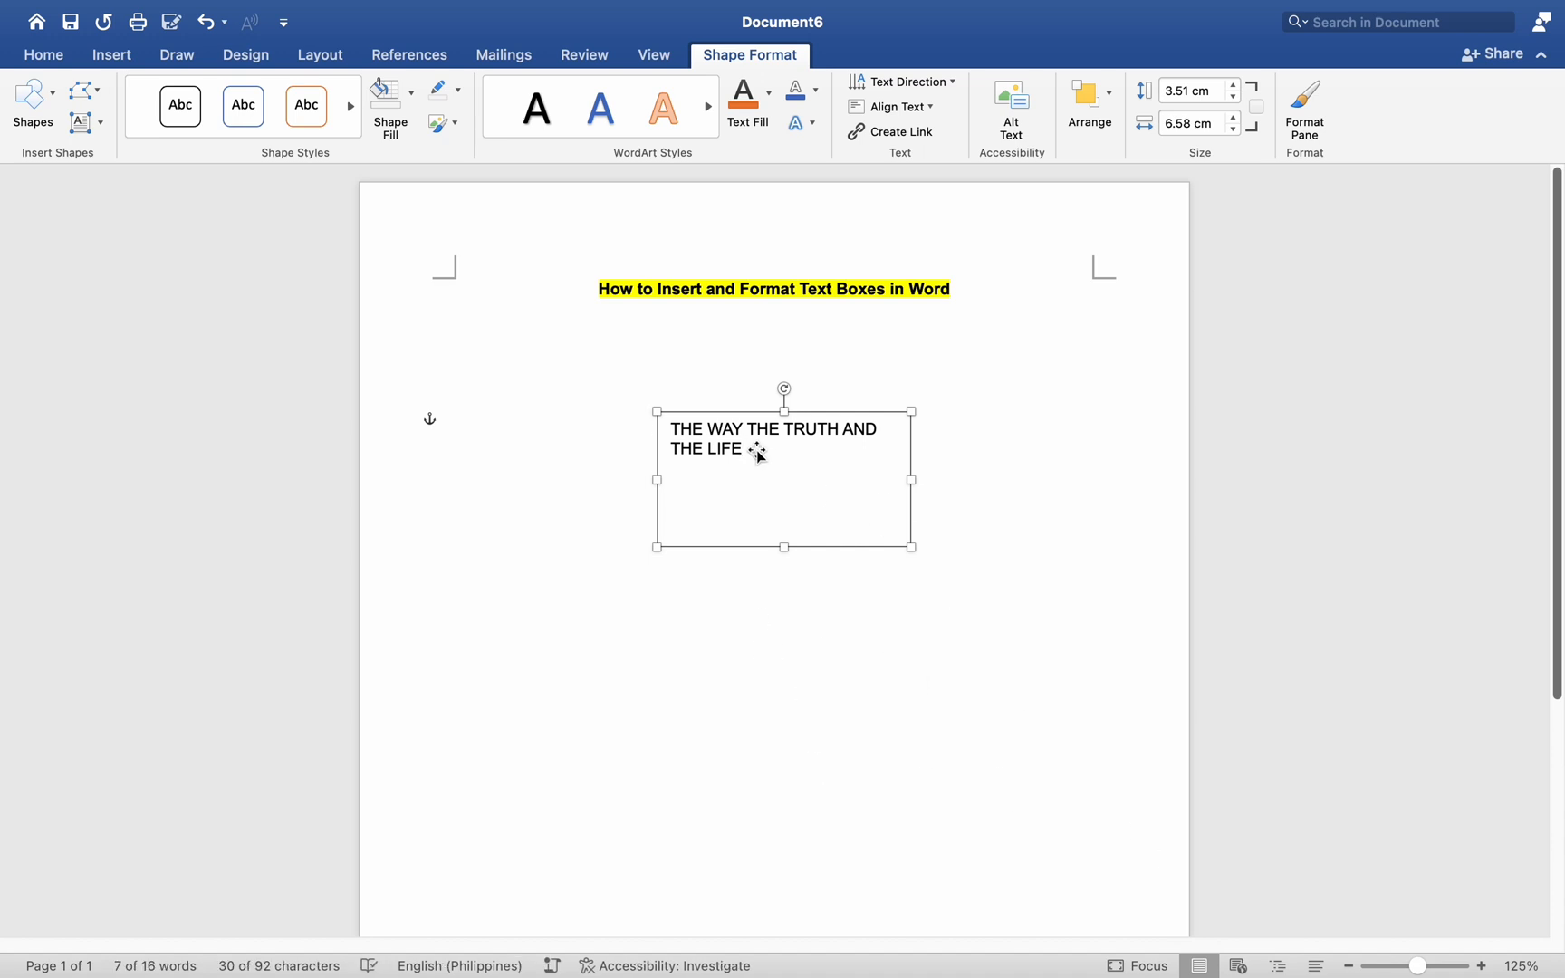
mouse_move(754, 64)
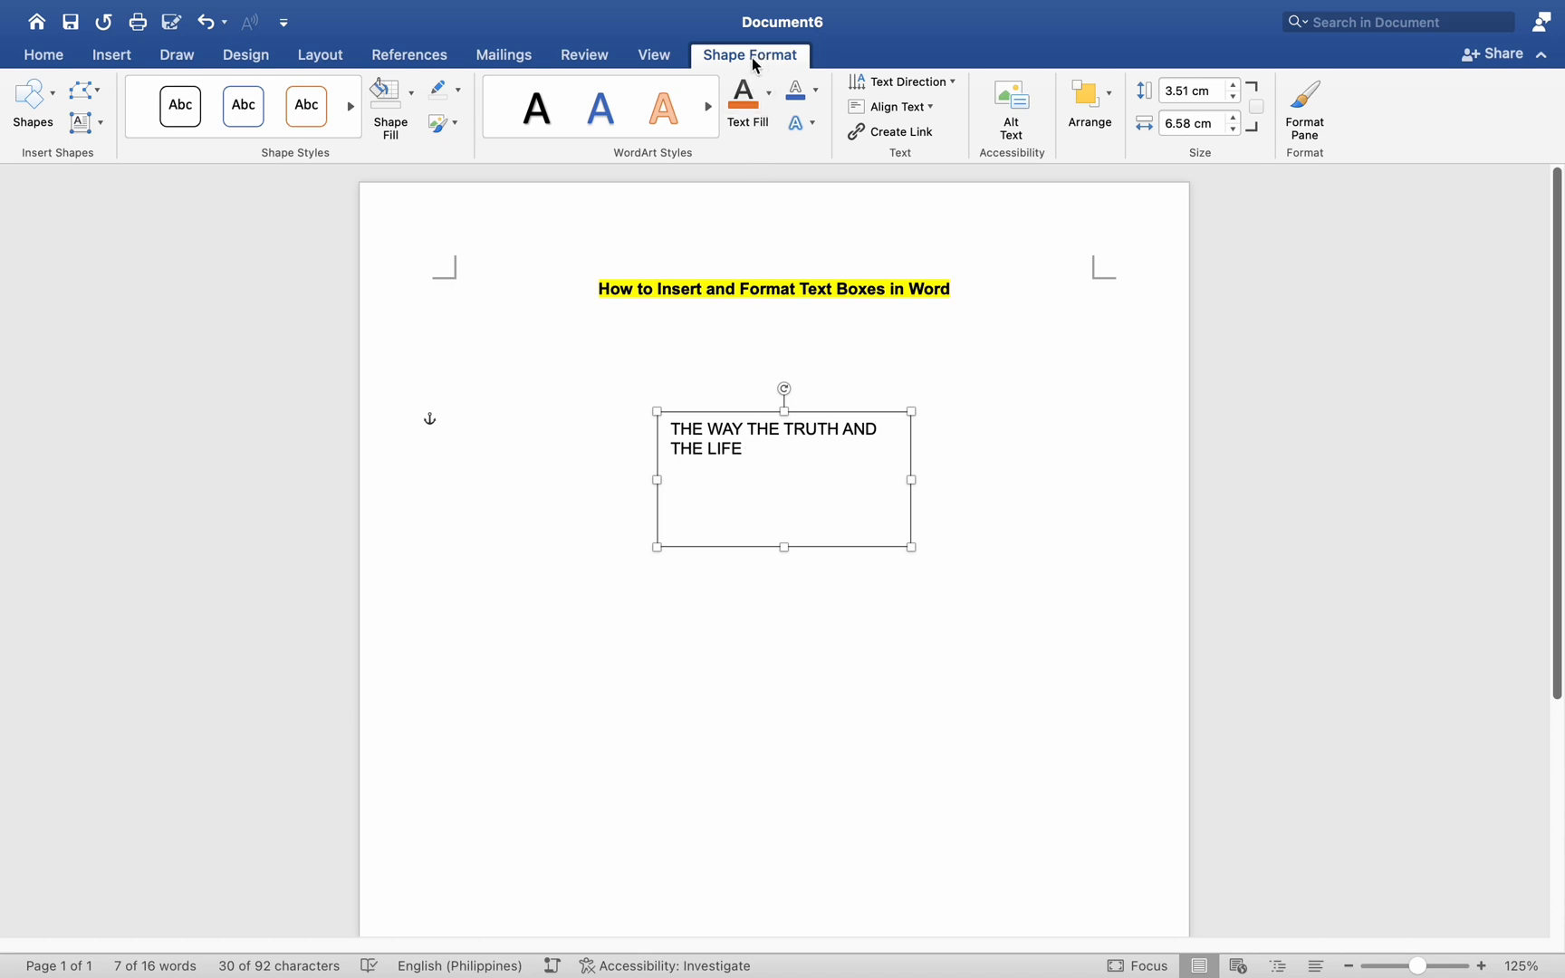
mouse_move(534, 274)
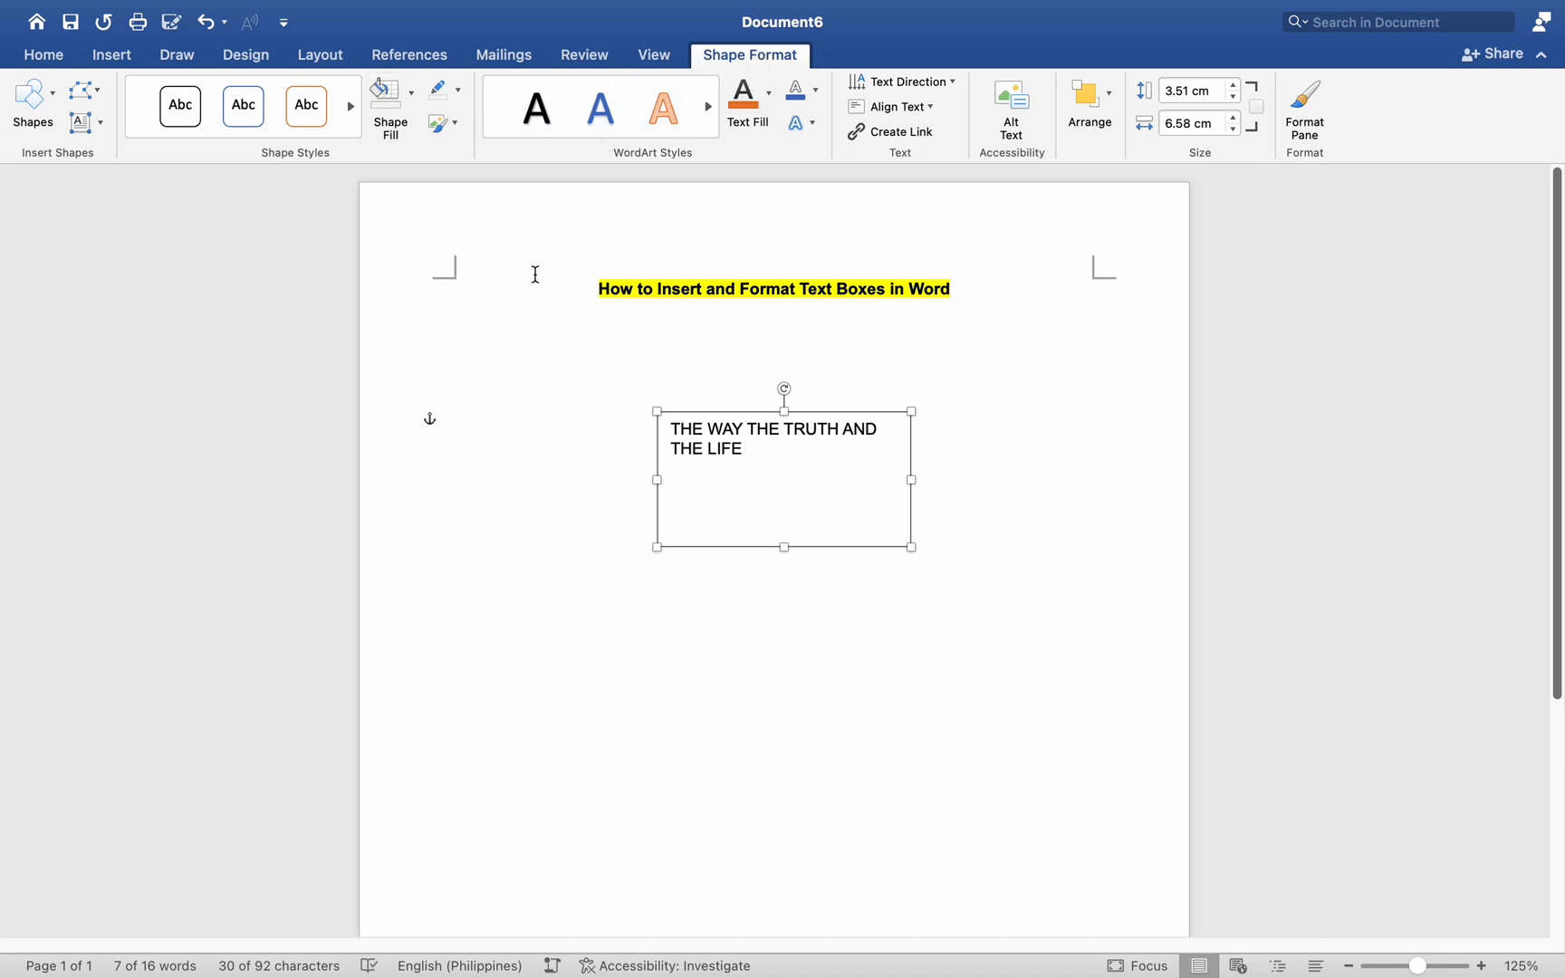
mouse_move(489, 207)
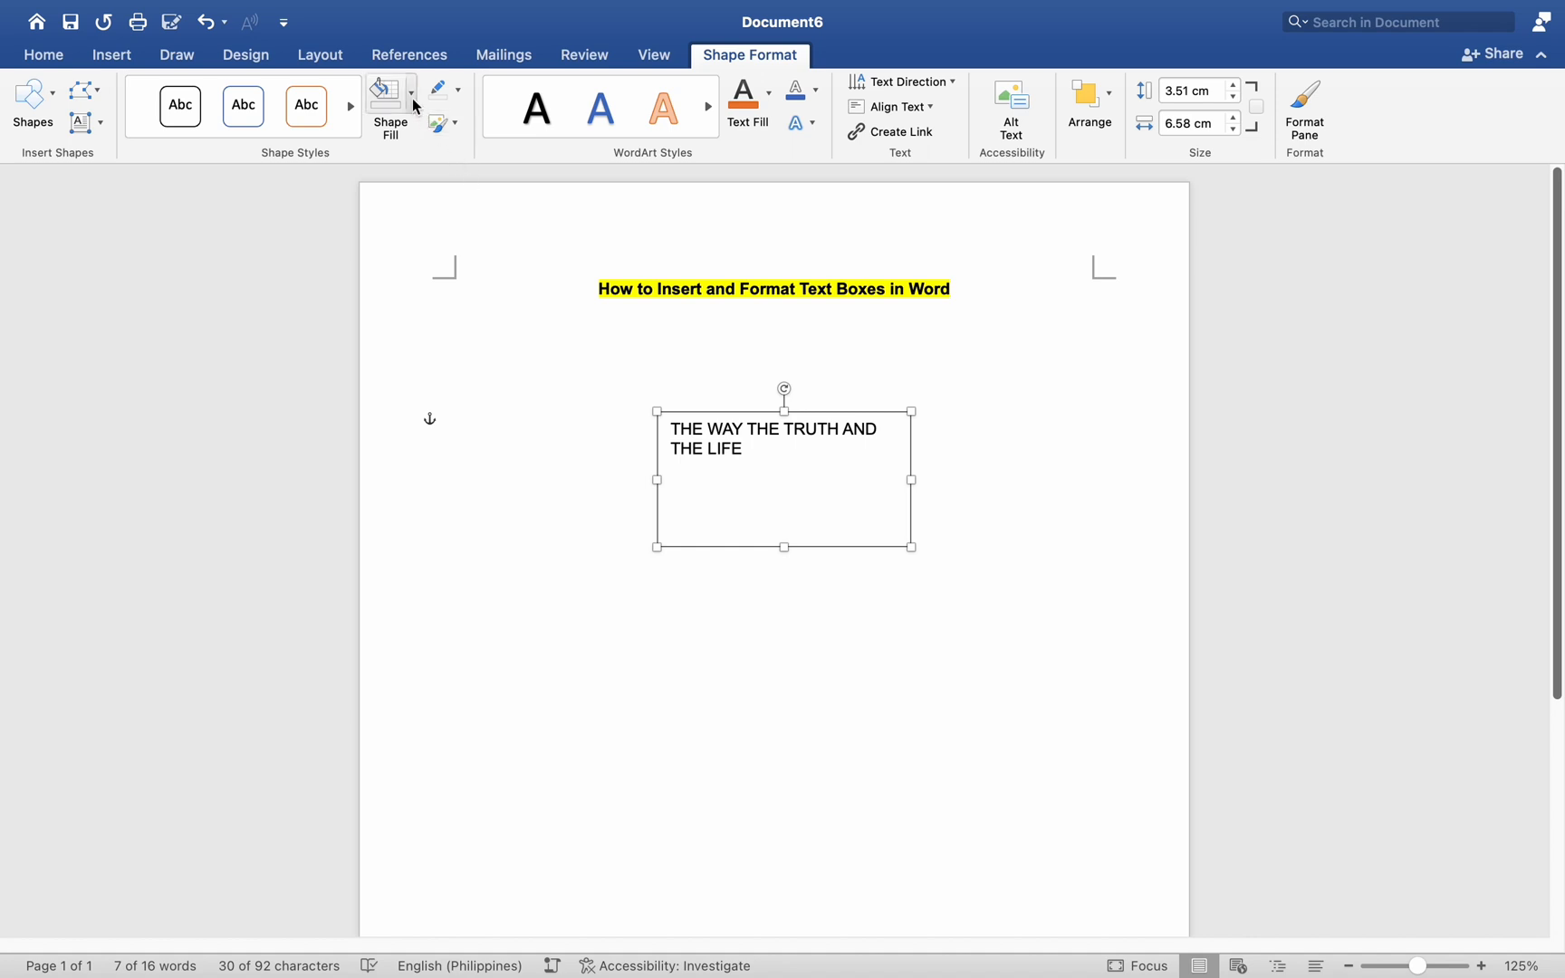
Give the gold text box a blue outline and a Perspective 3-D rotation
left_click(383, 90)
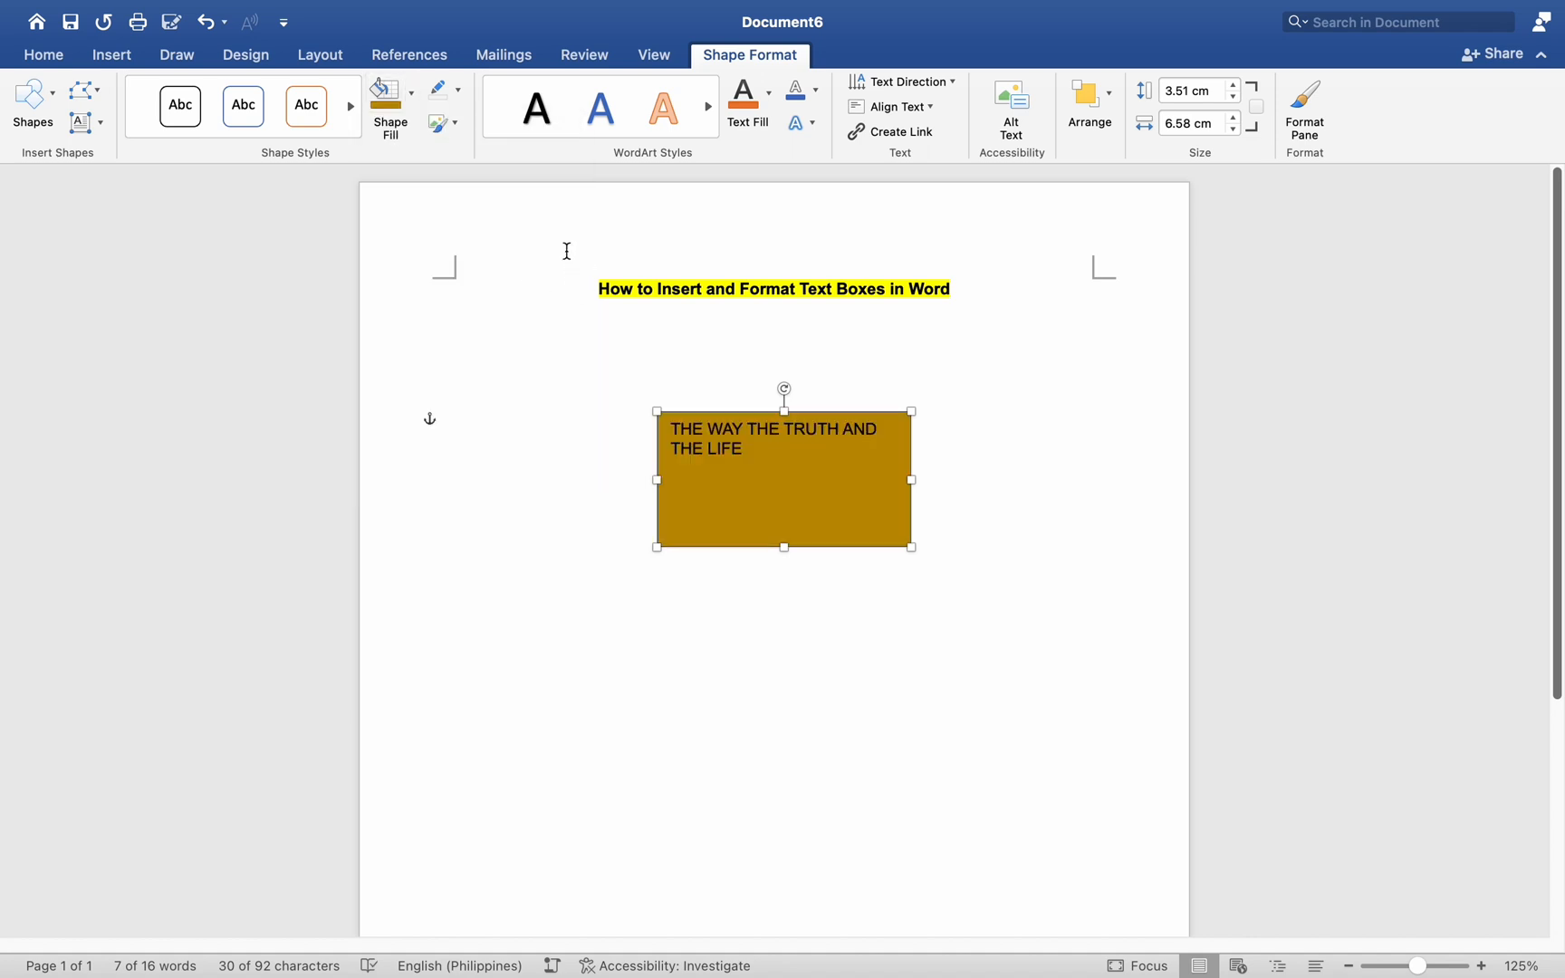
left_click(455, 90)
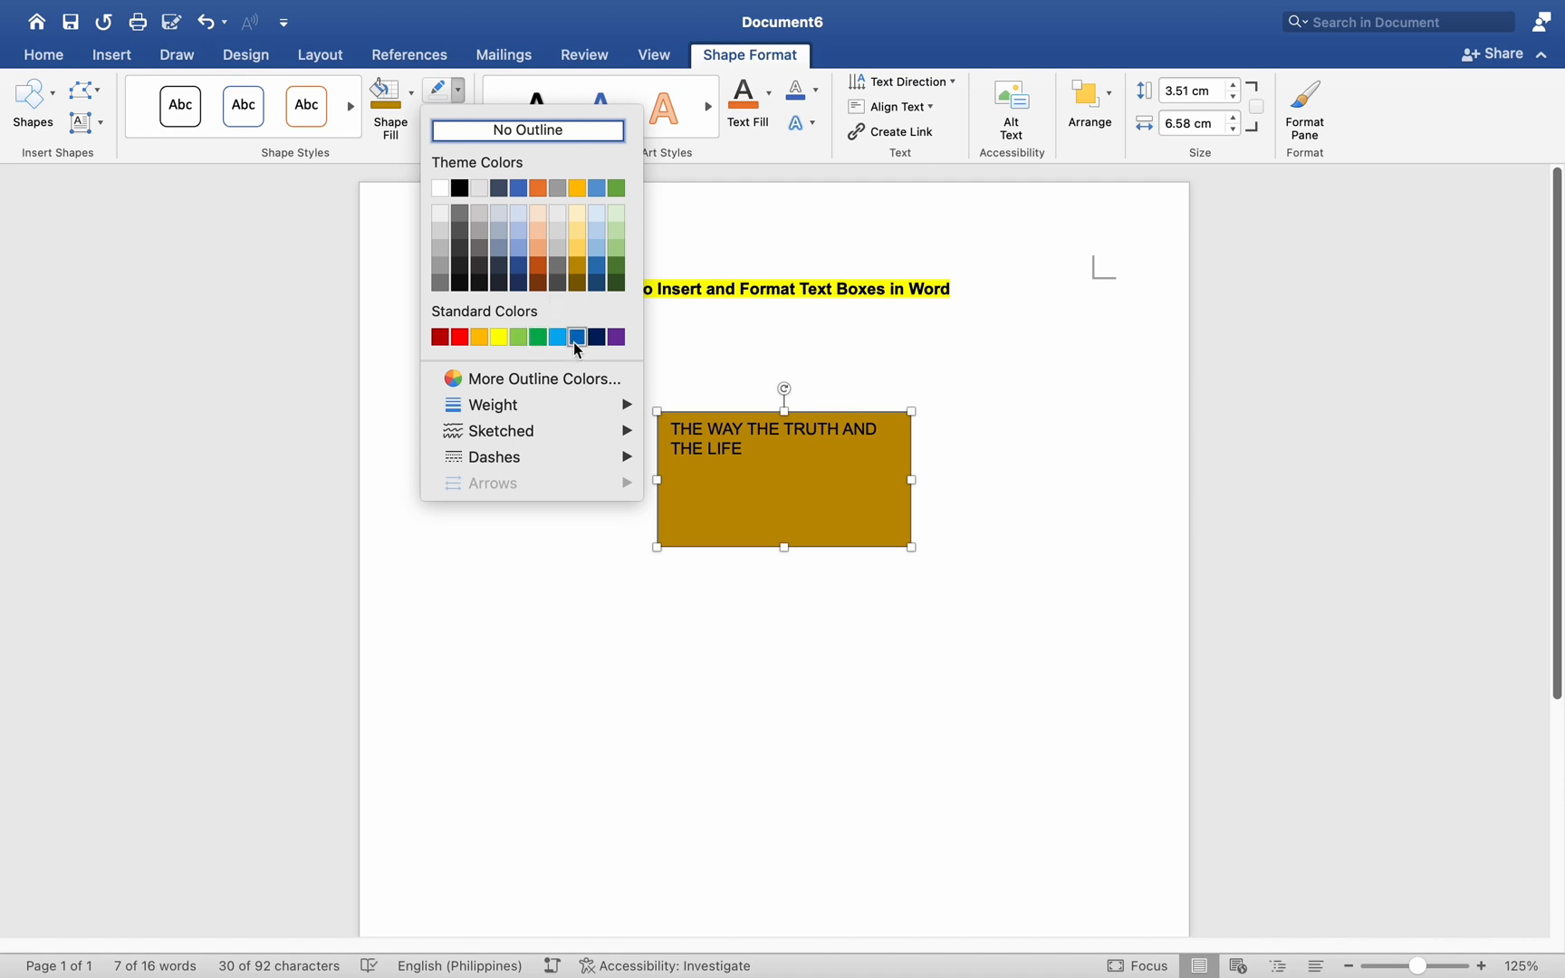
left_click(576, 336)
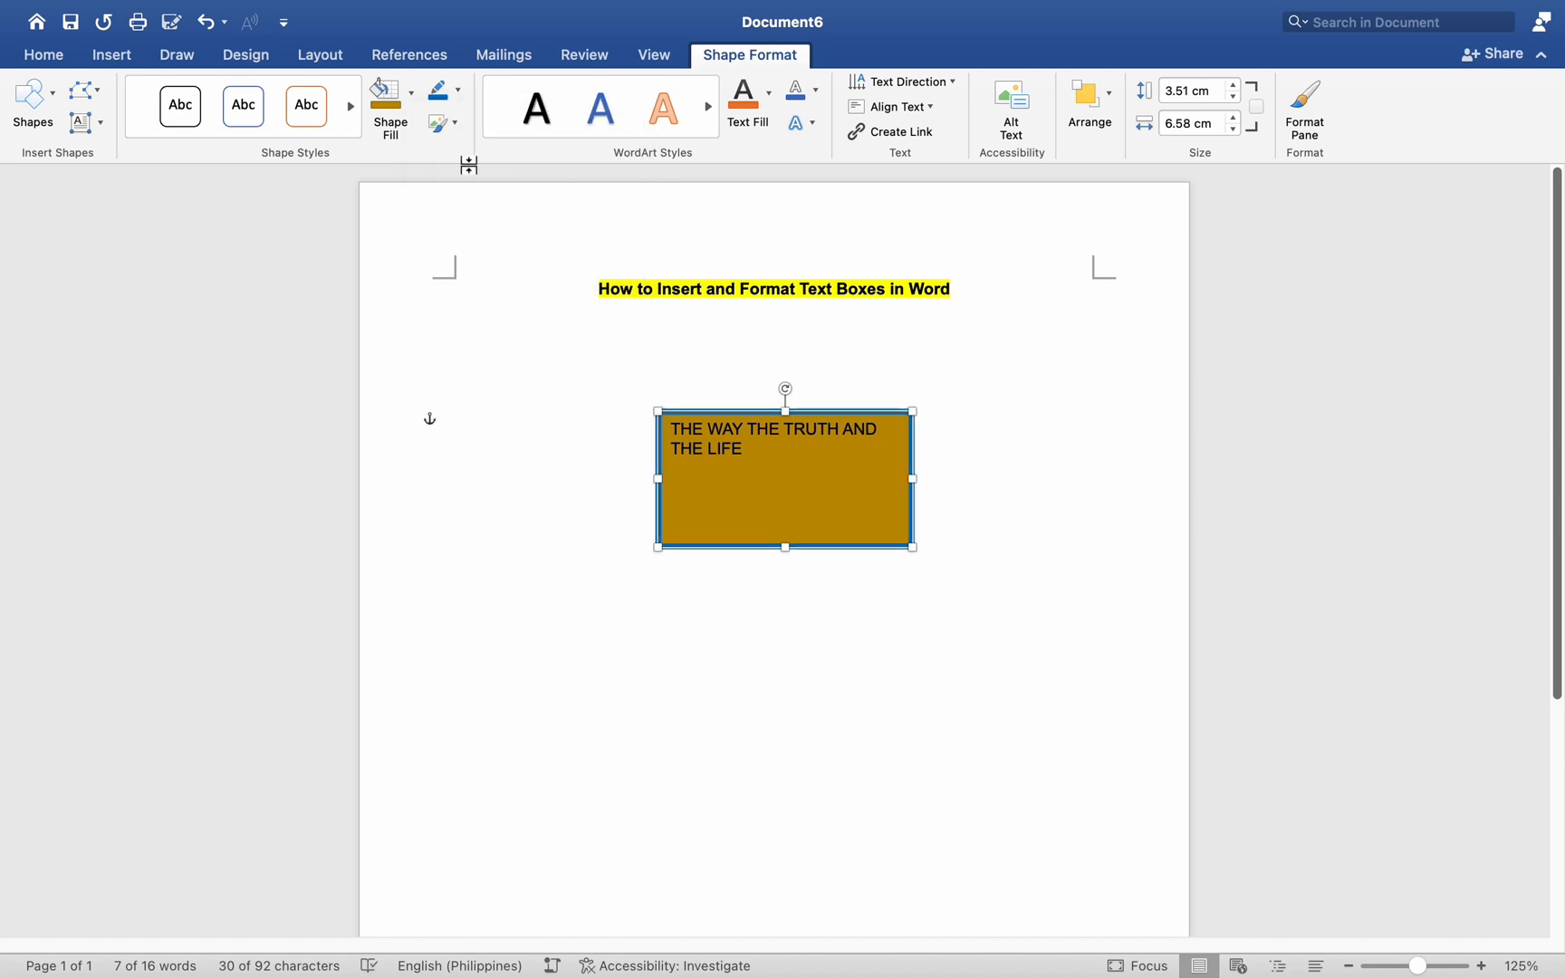
left_click(436, 122)
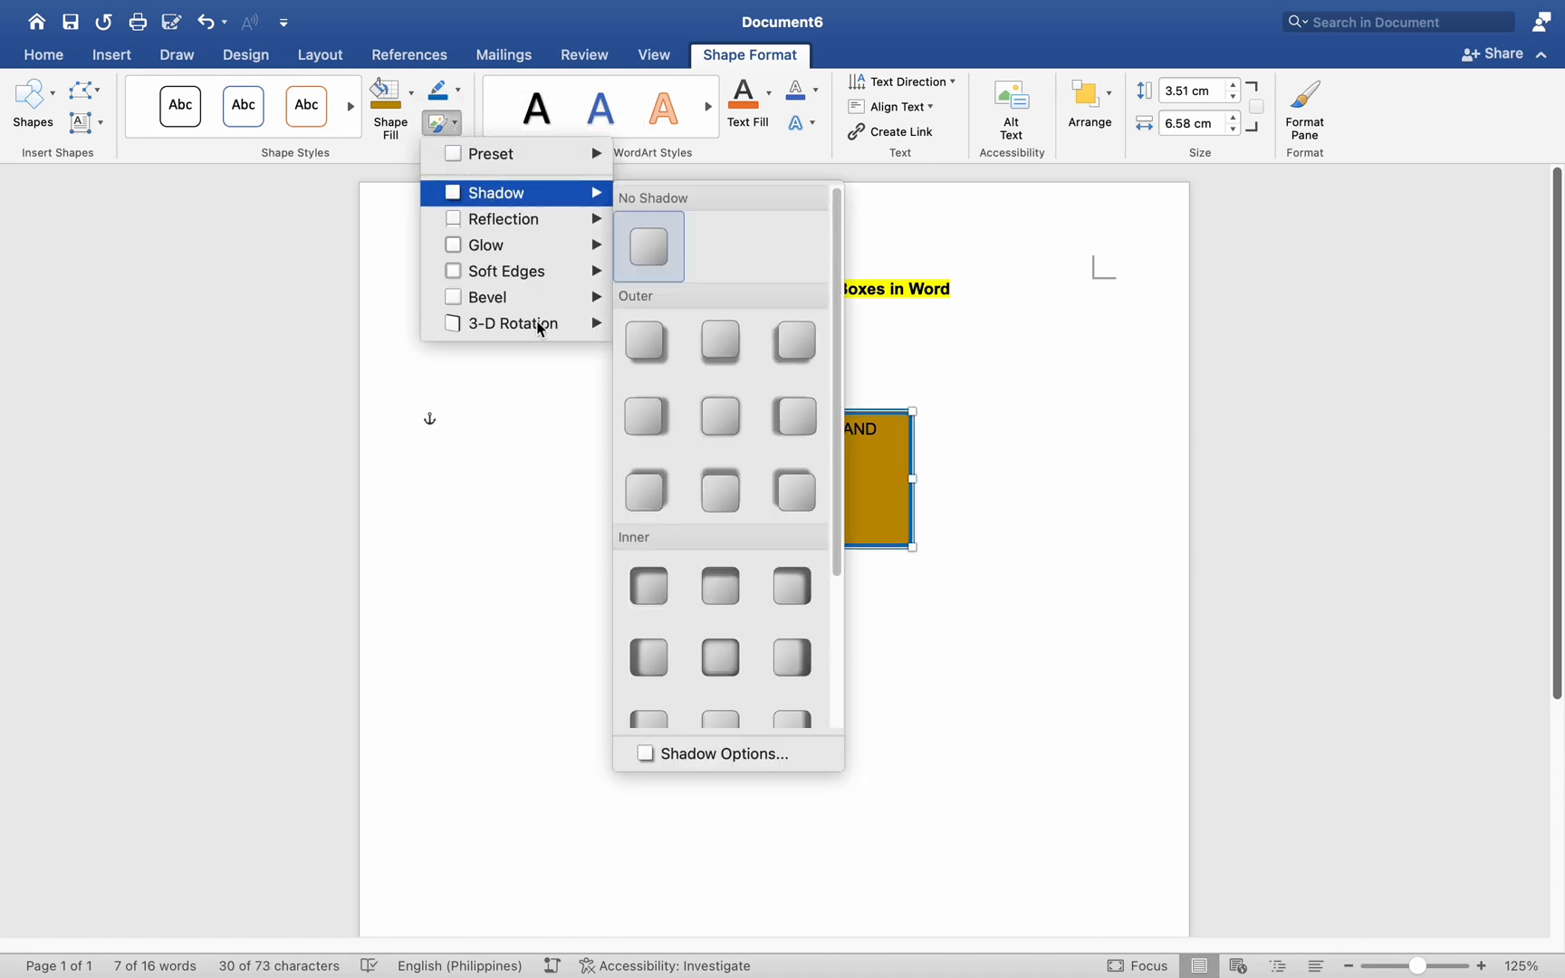
mouse_move(512, 323)
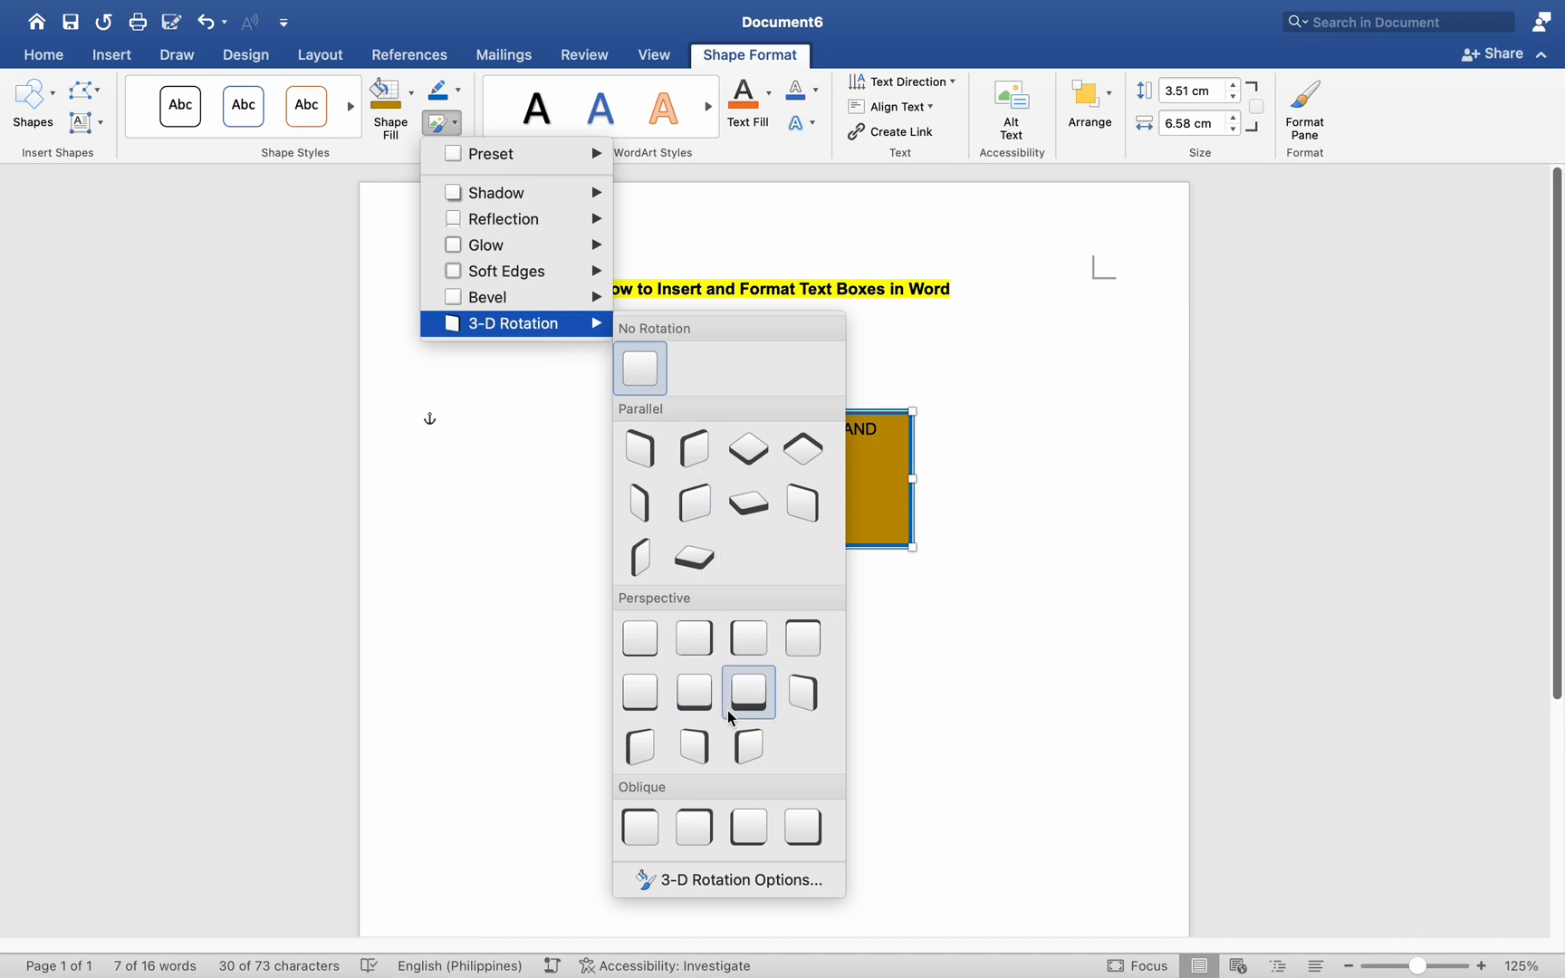
left_click(747, 694)
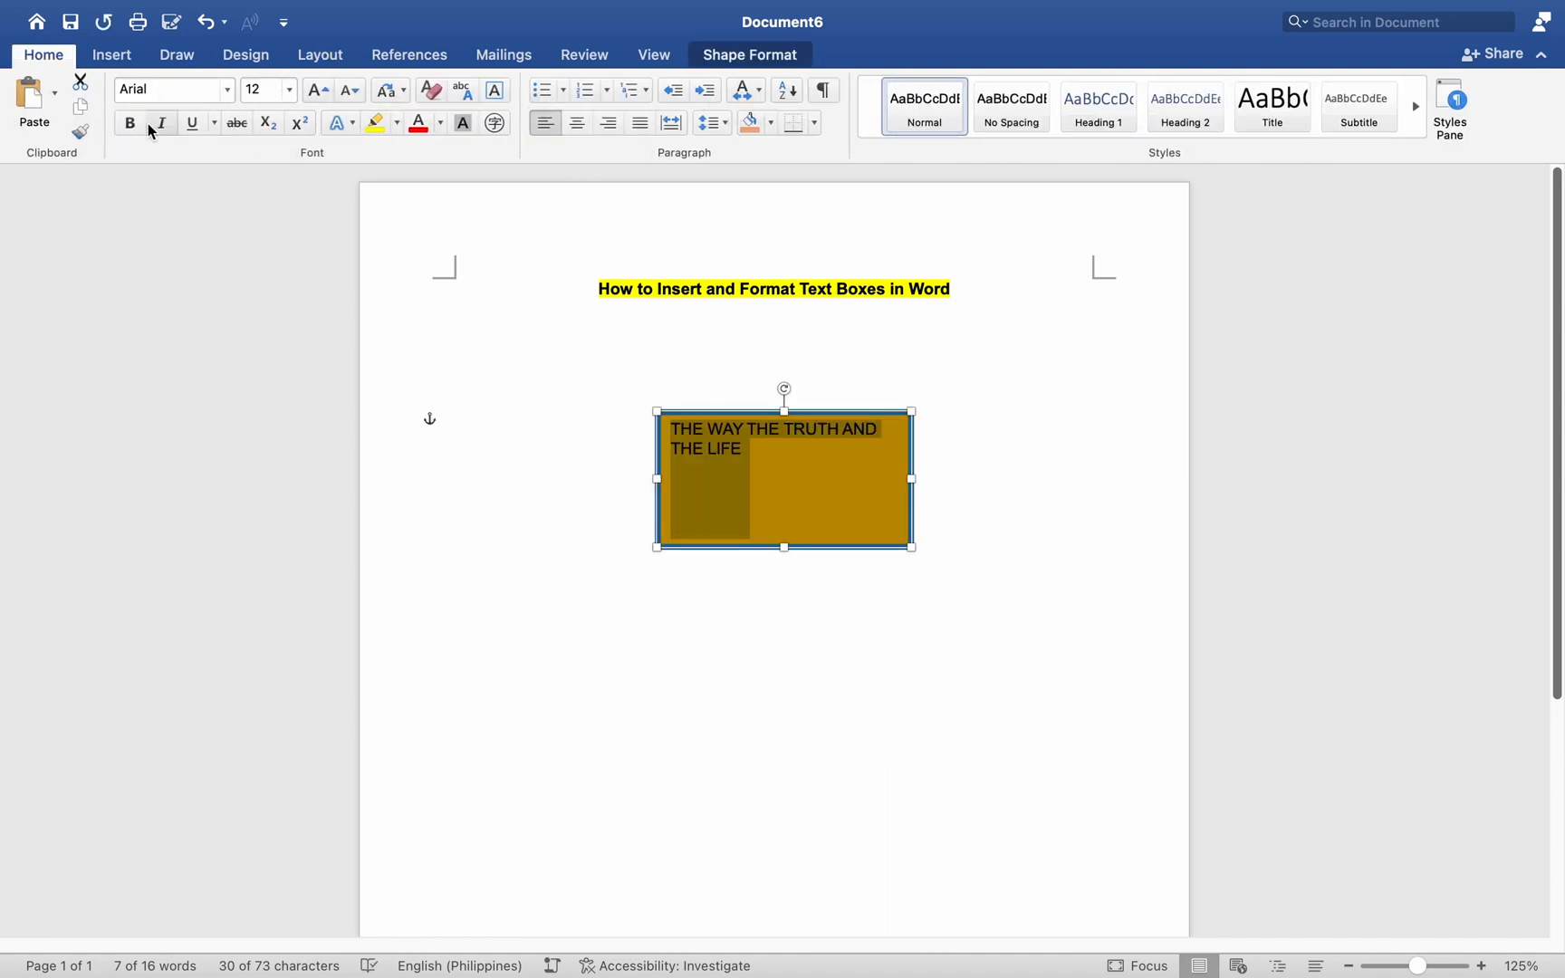
Make the quote bold at 18 pt and resize the box so it wraps onto three lines
left_click(129, 123)
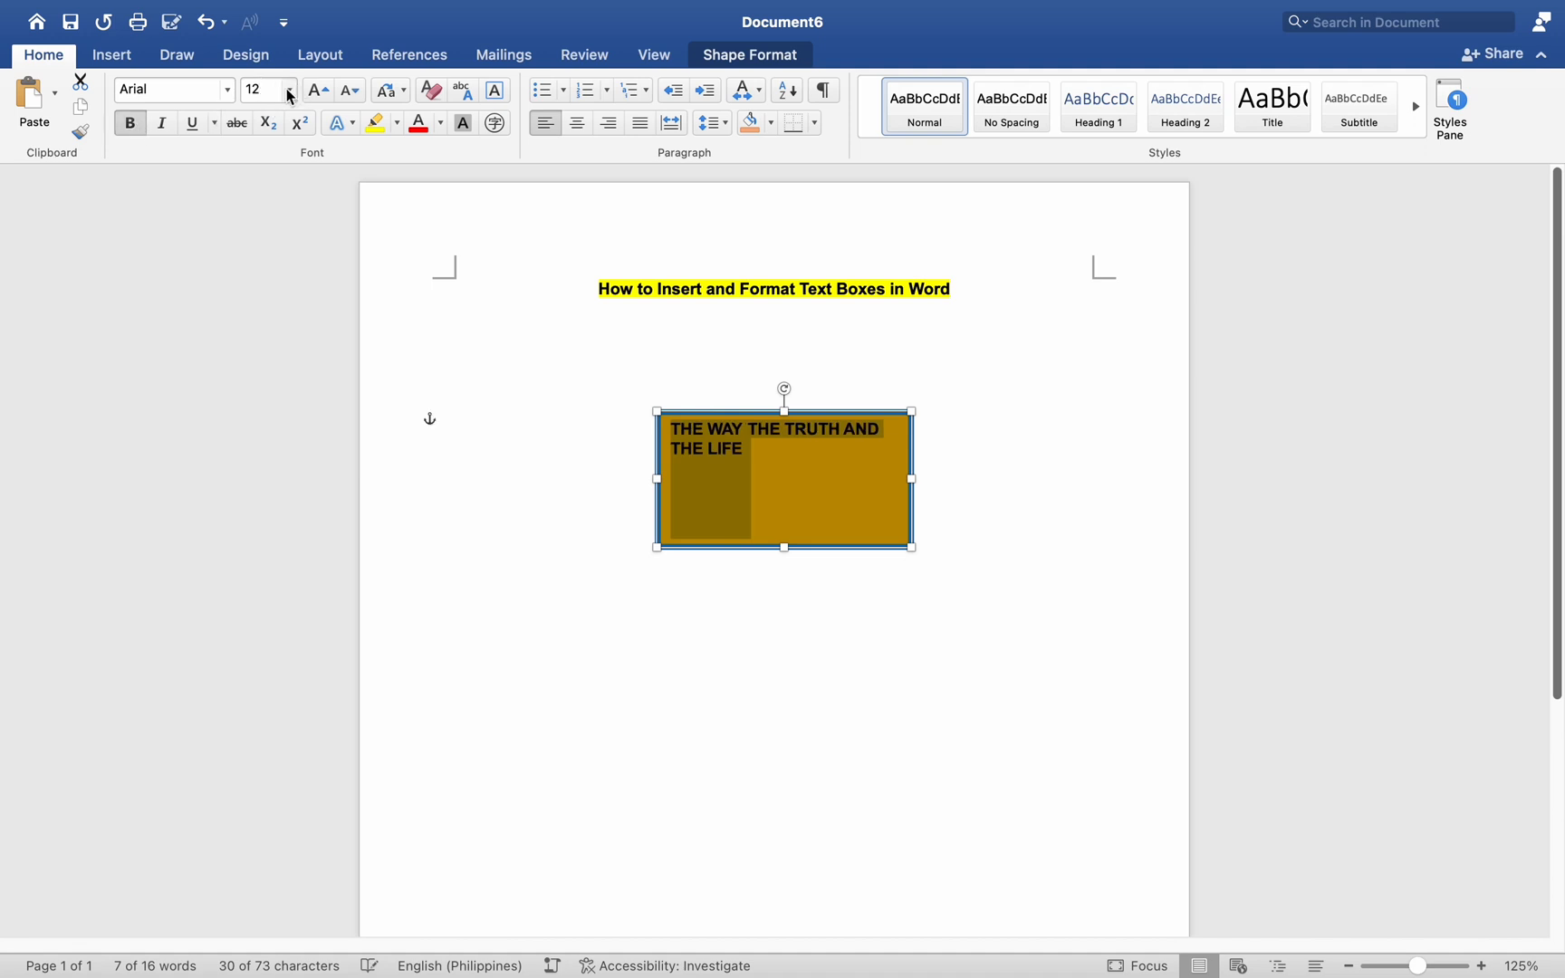
left_click(286, 90)
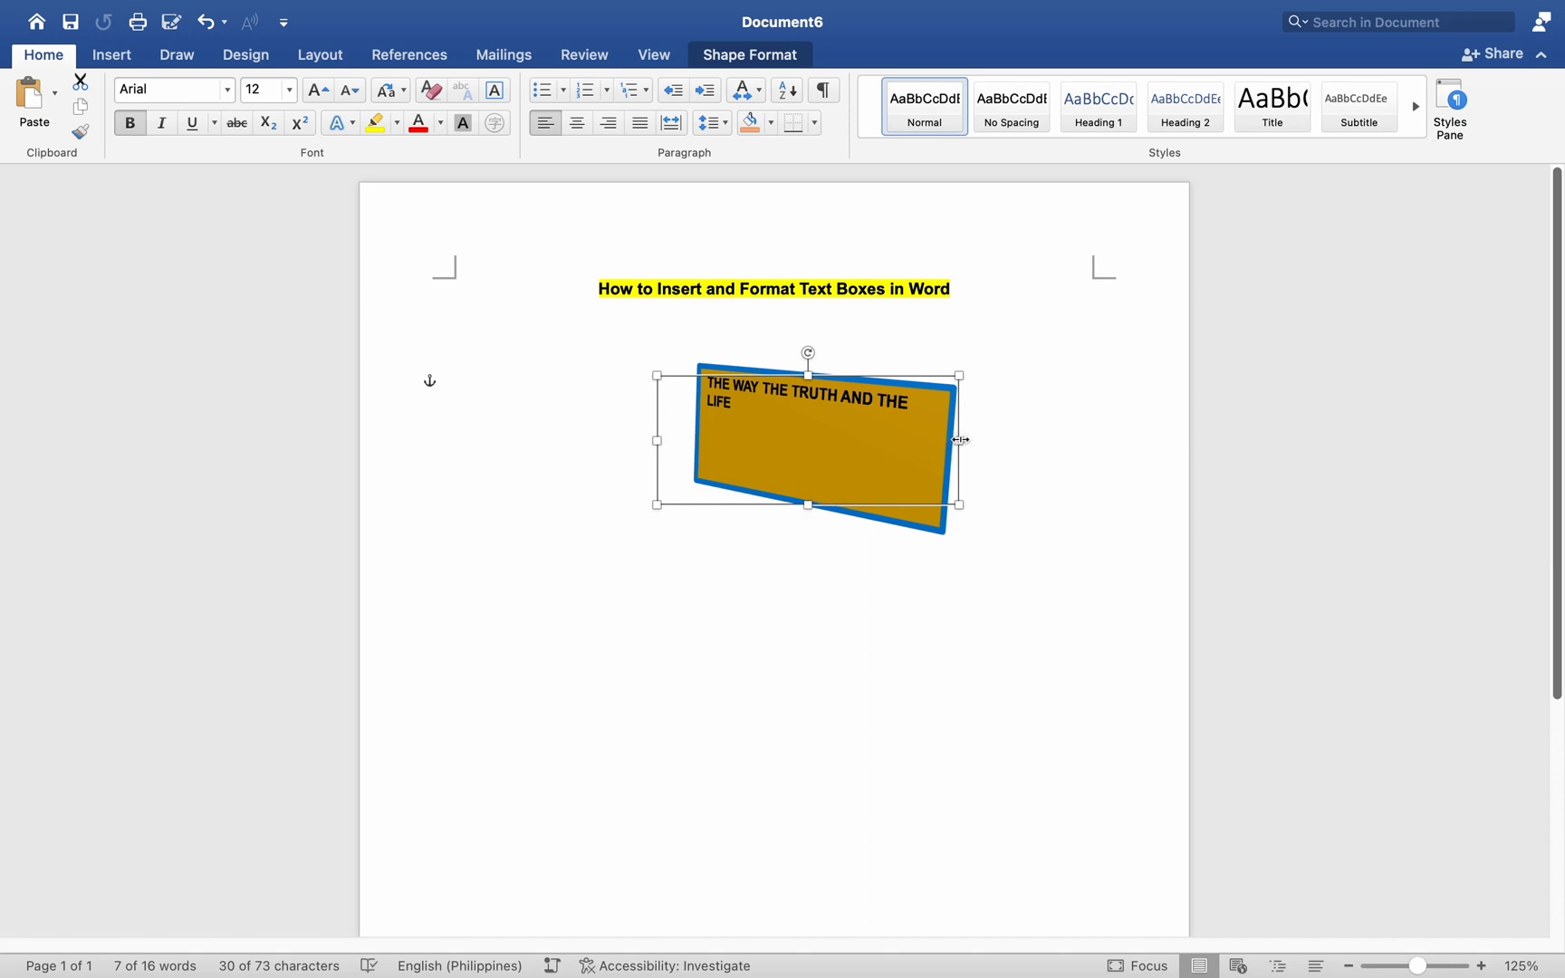
left_click_drag(957, 440, 996, 452)
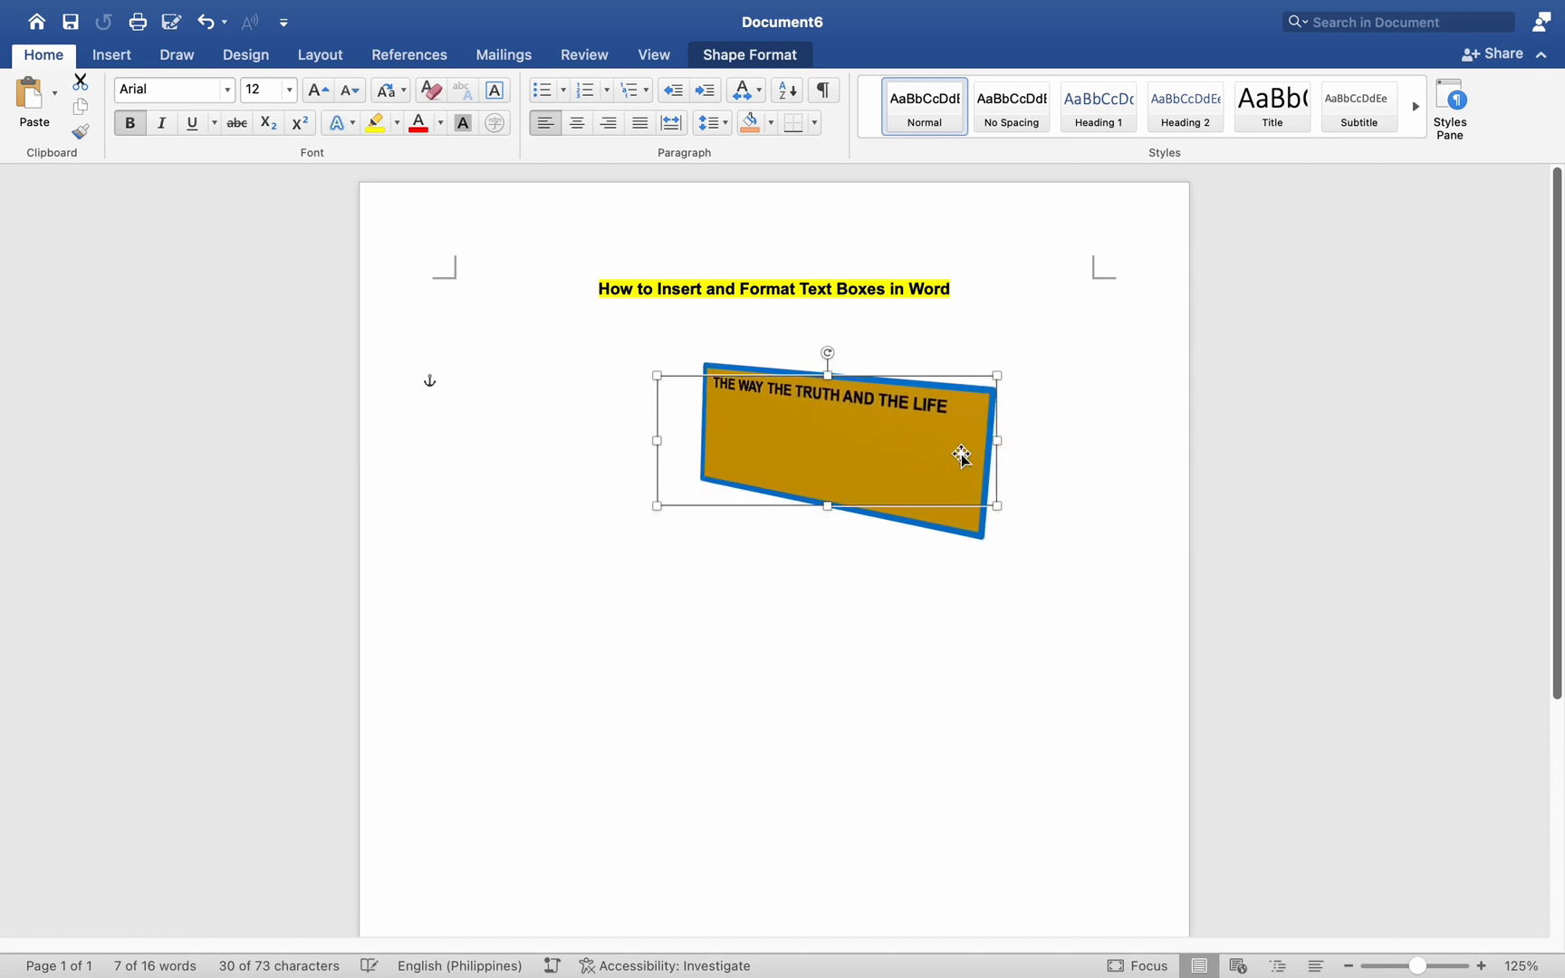
left_click_drag(961, 454, 760, 566)
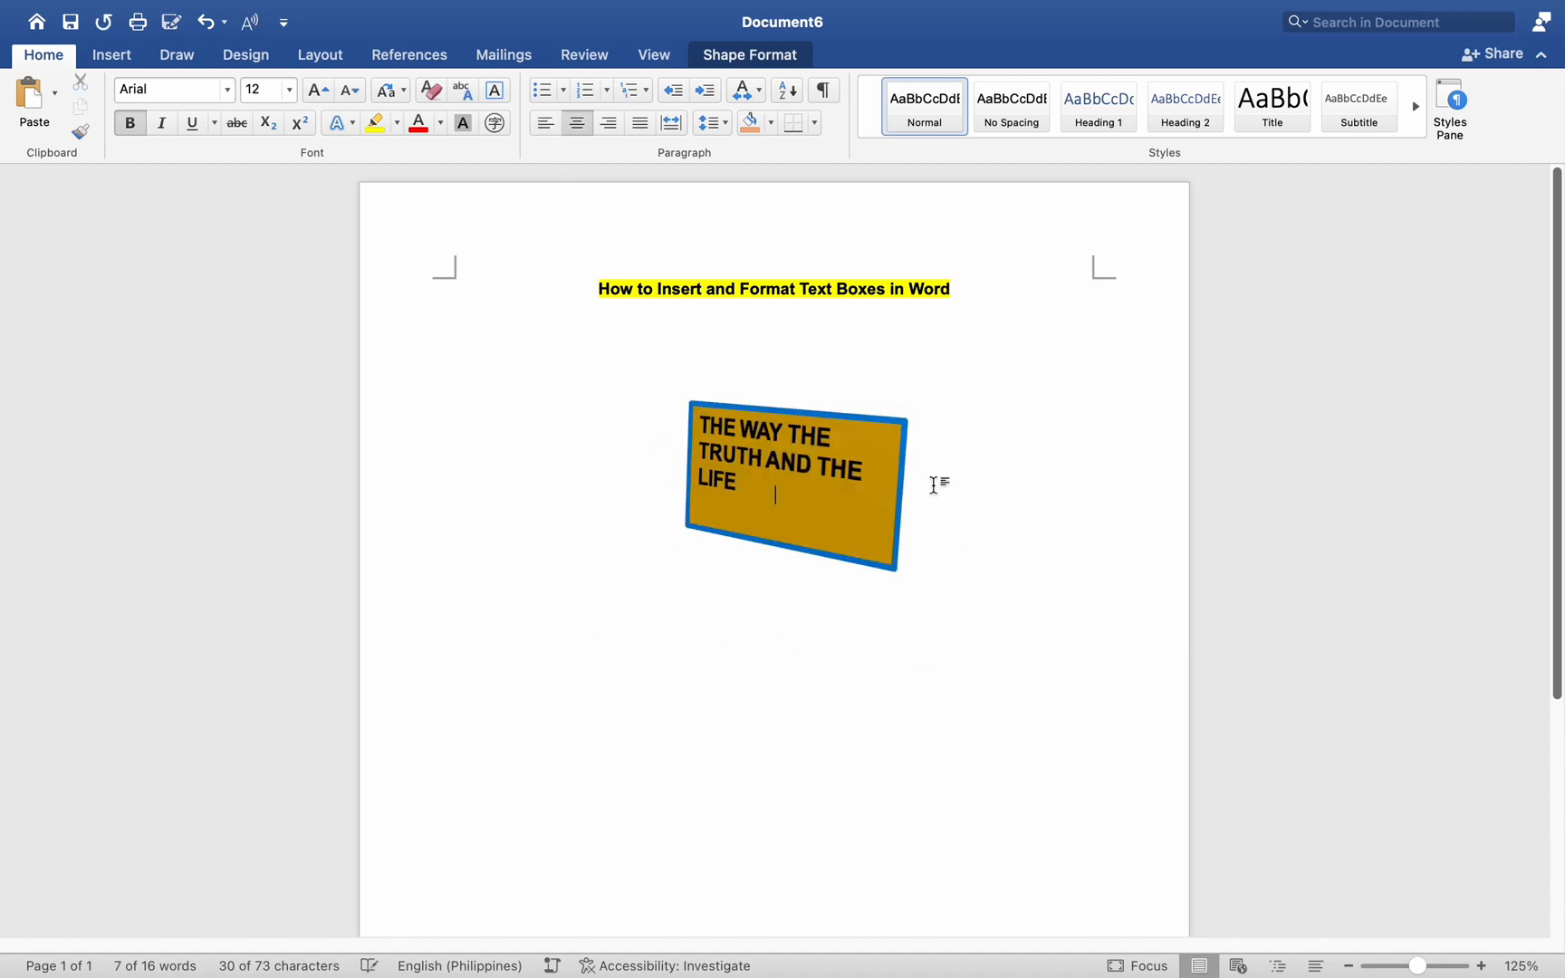
left_click(798, 464)
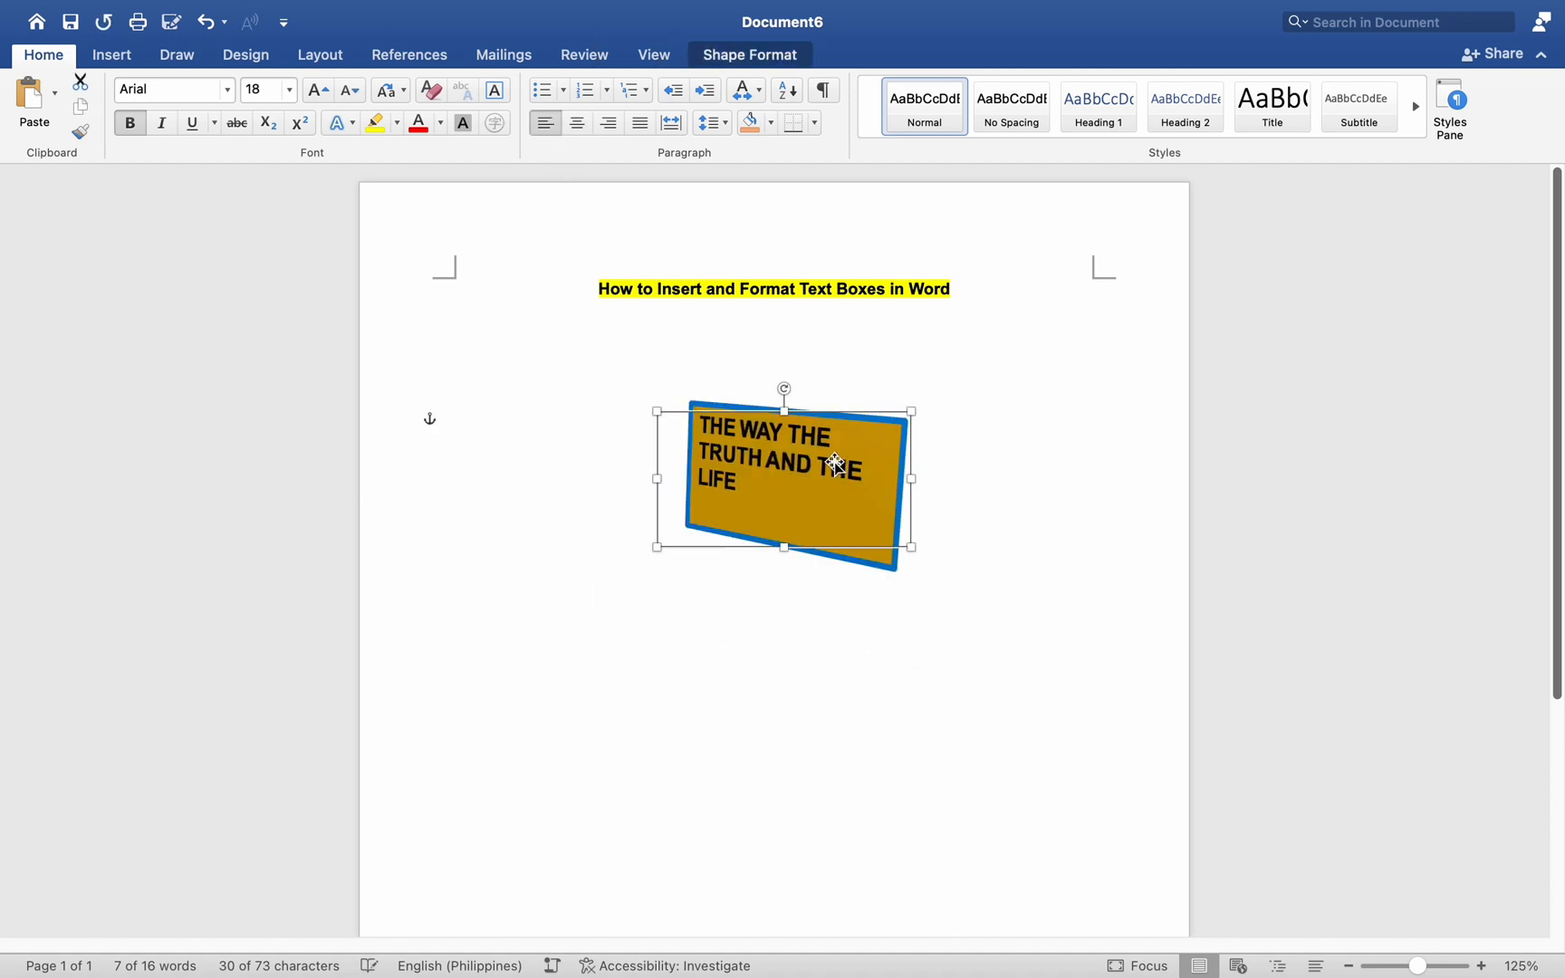
right_click(833, 464)
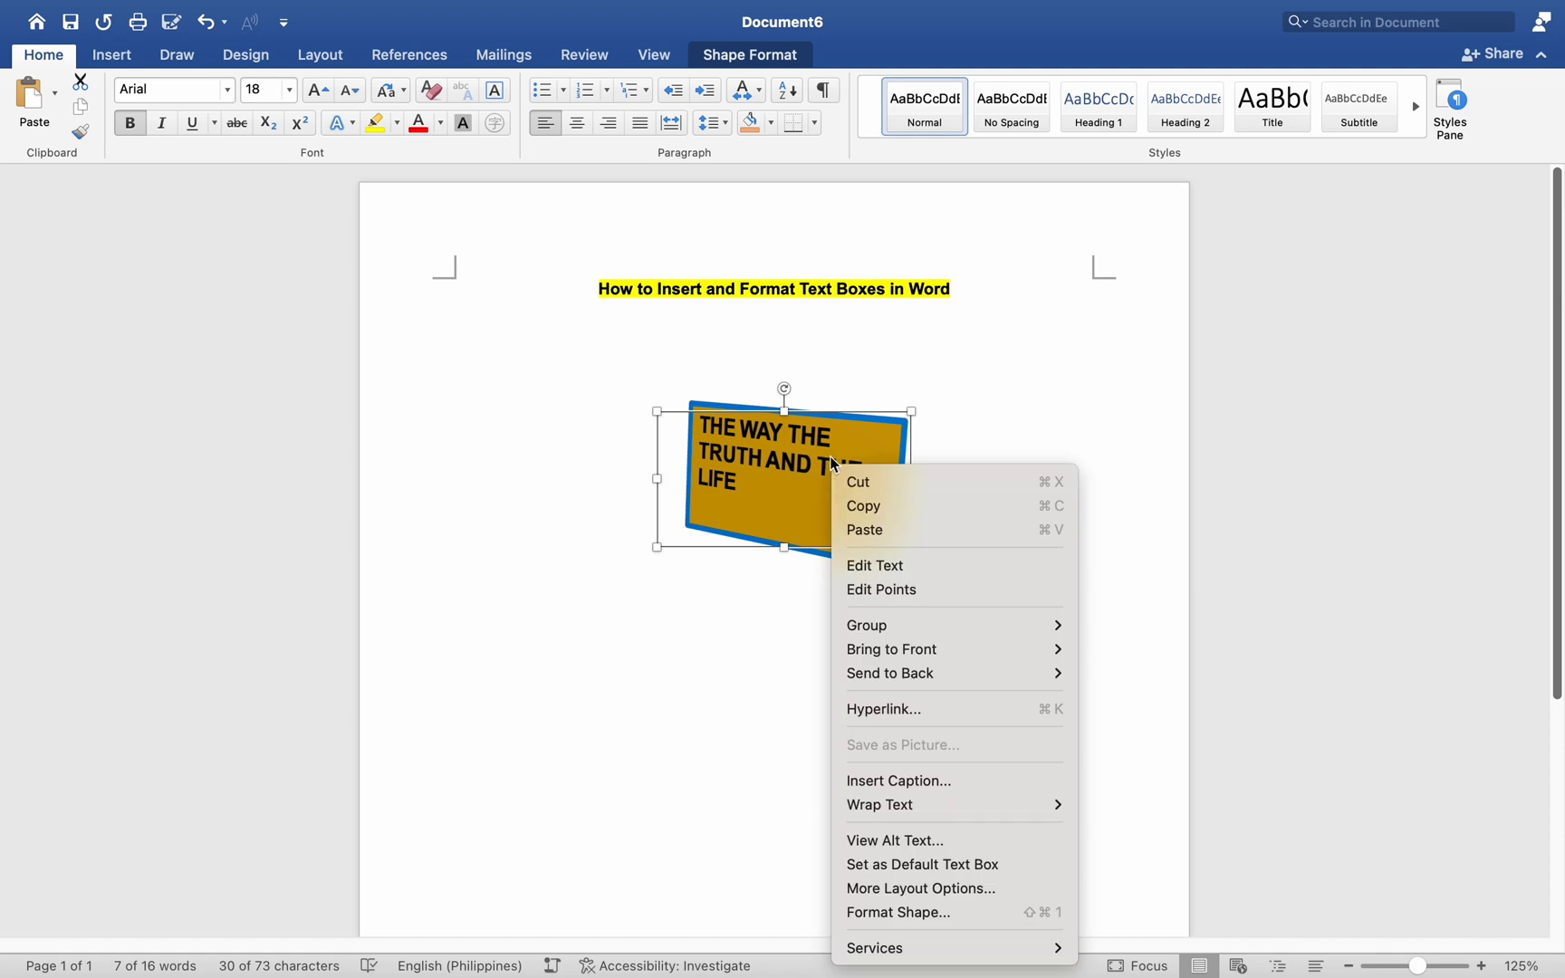
mouse_move(879, 805)
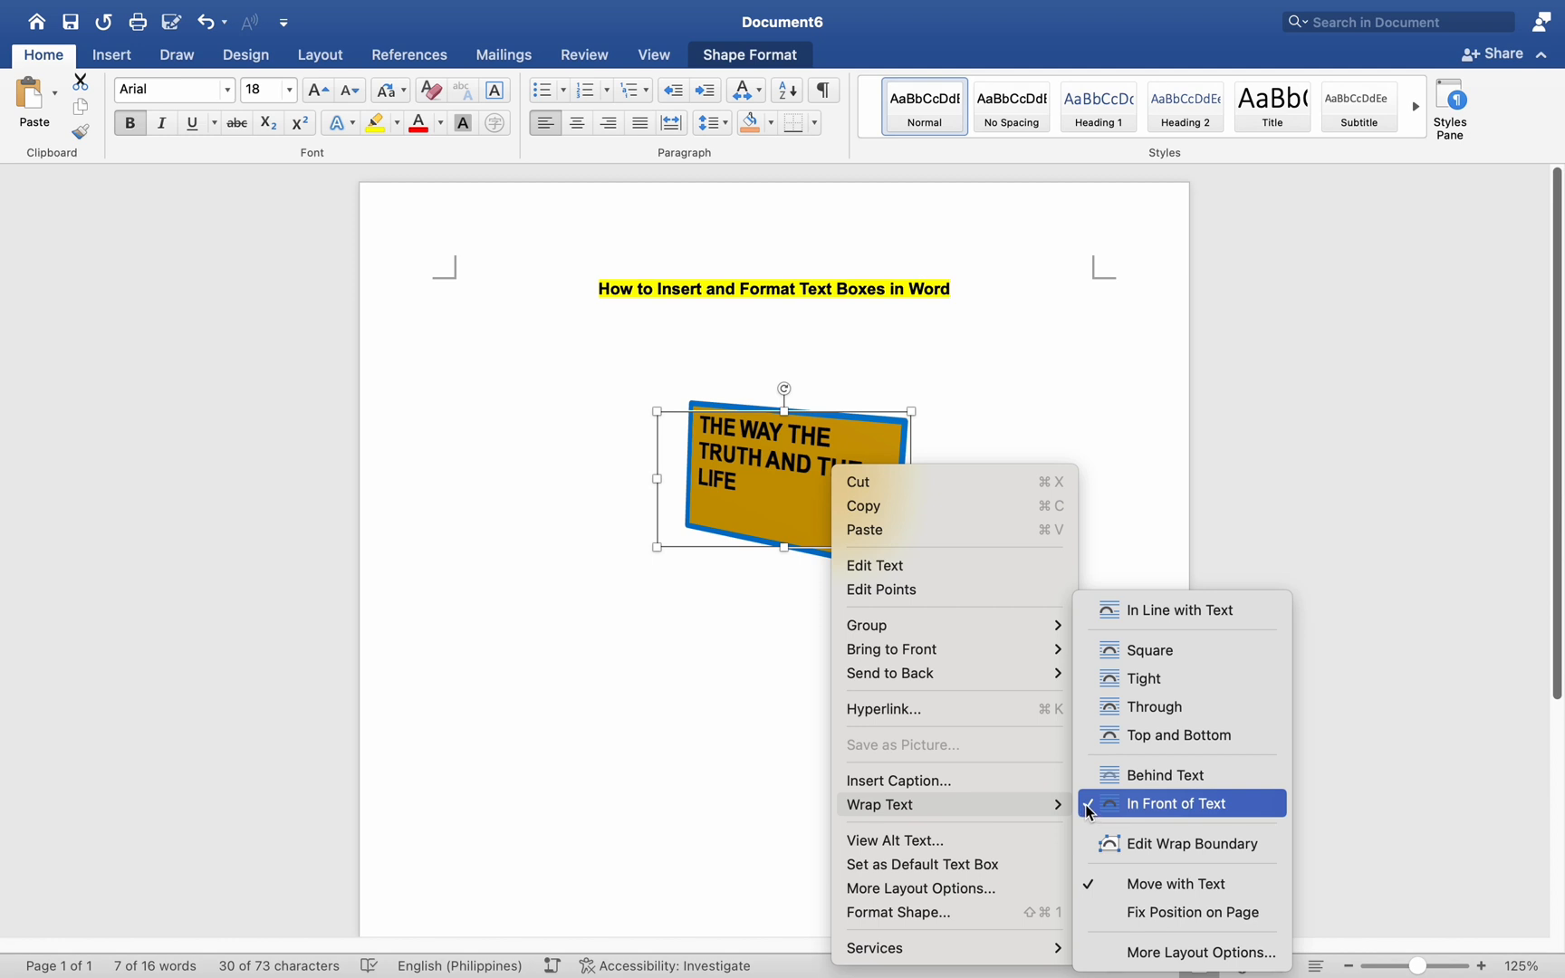
mouse_move(1144, 678)
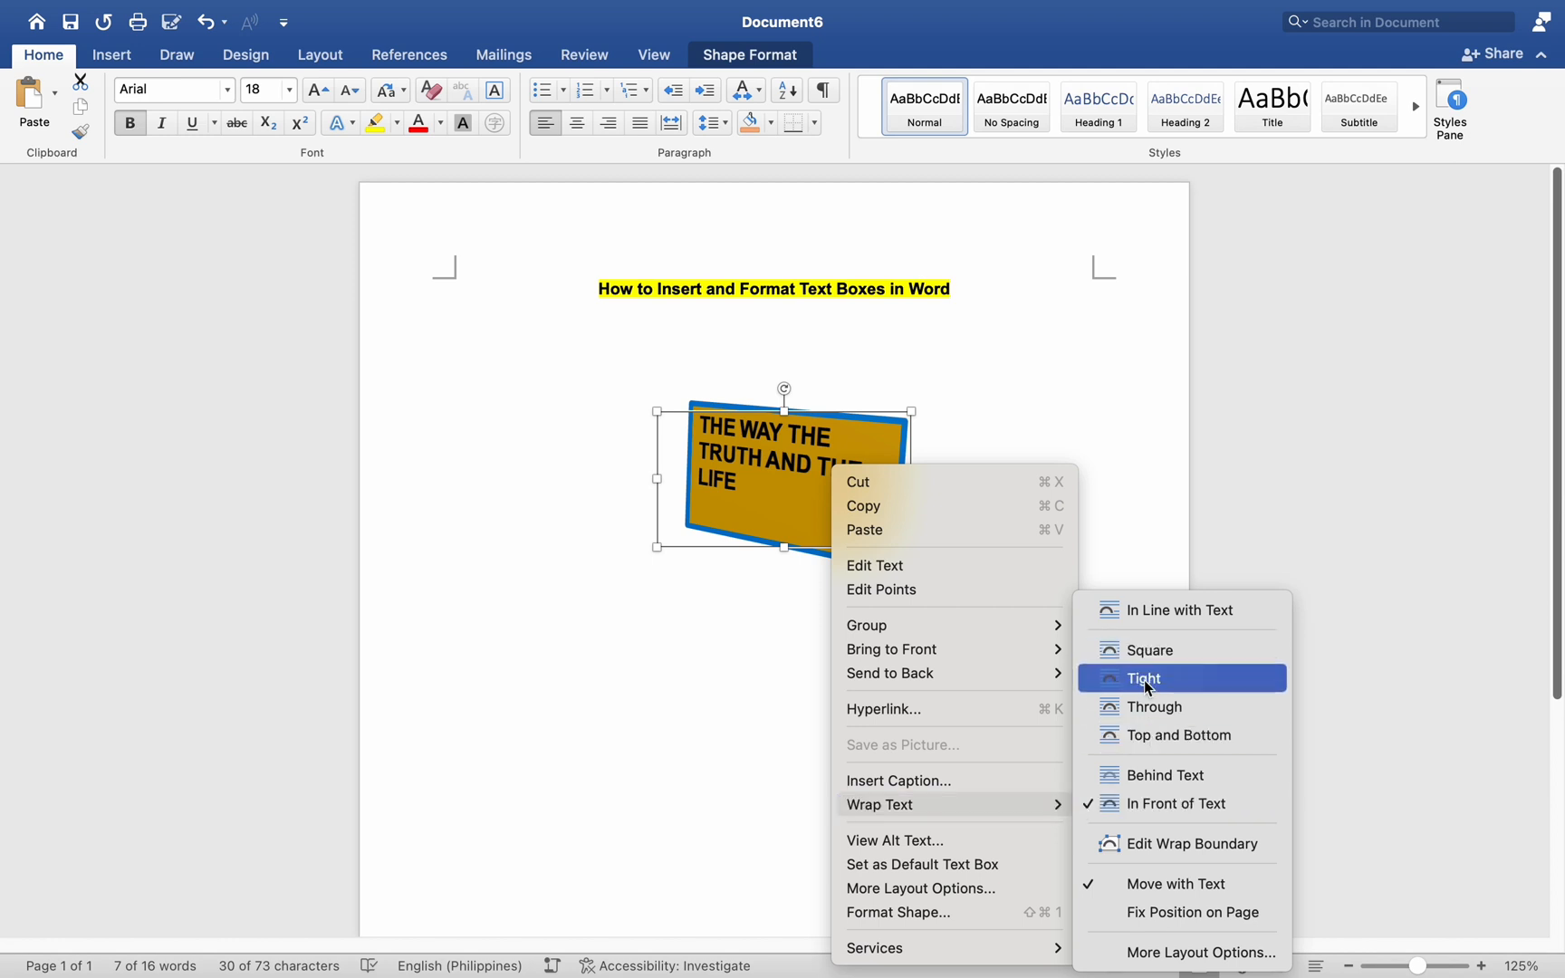
mouse_move(1160, 783)
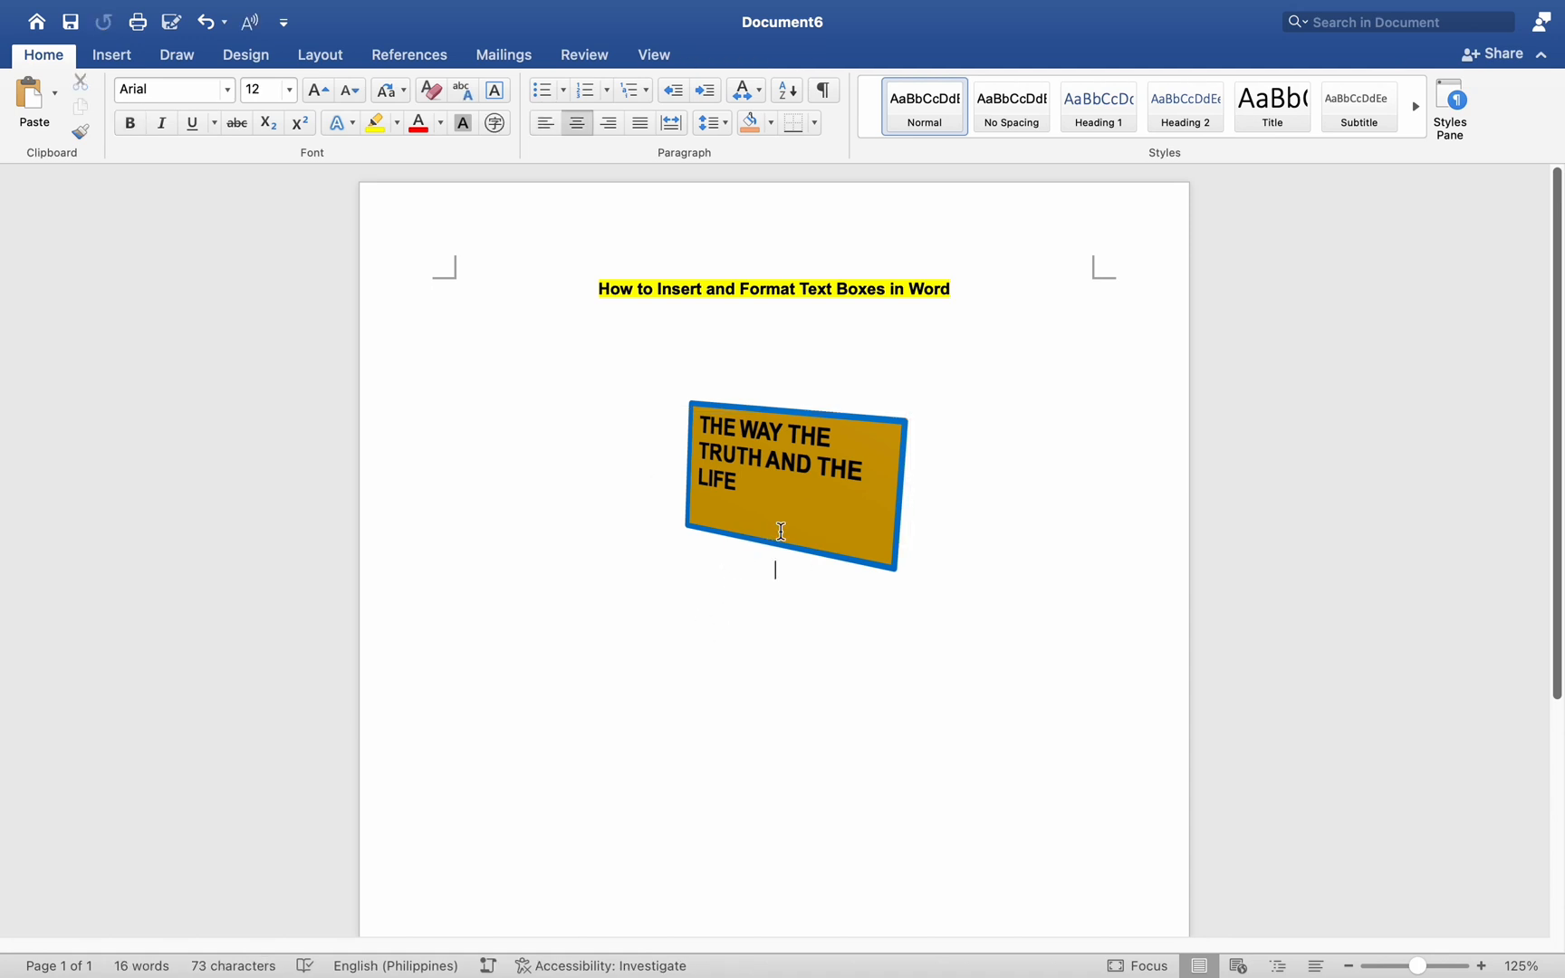
mouse_move(637, 581)
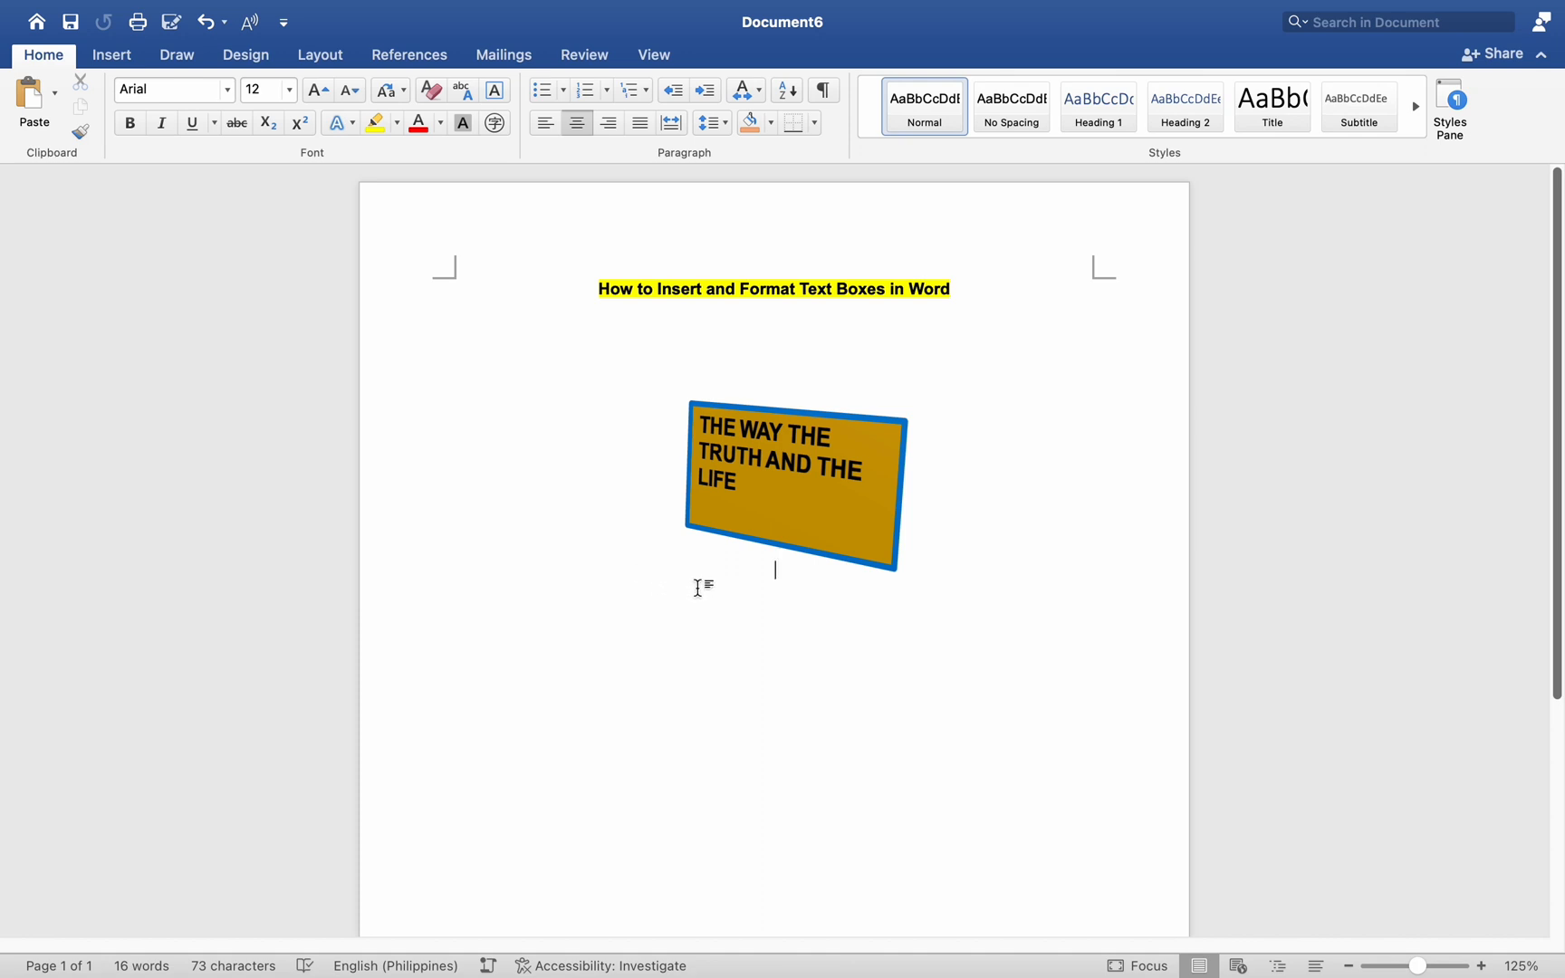
mouse_move(747, 539)
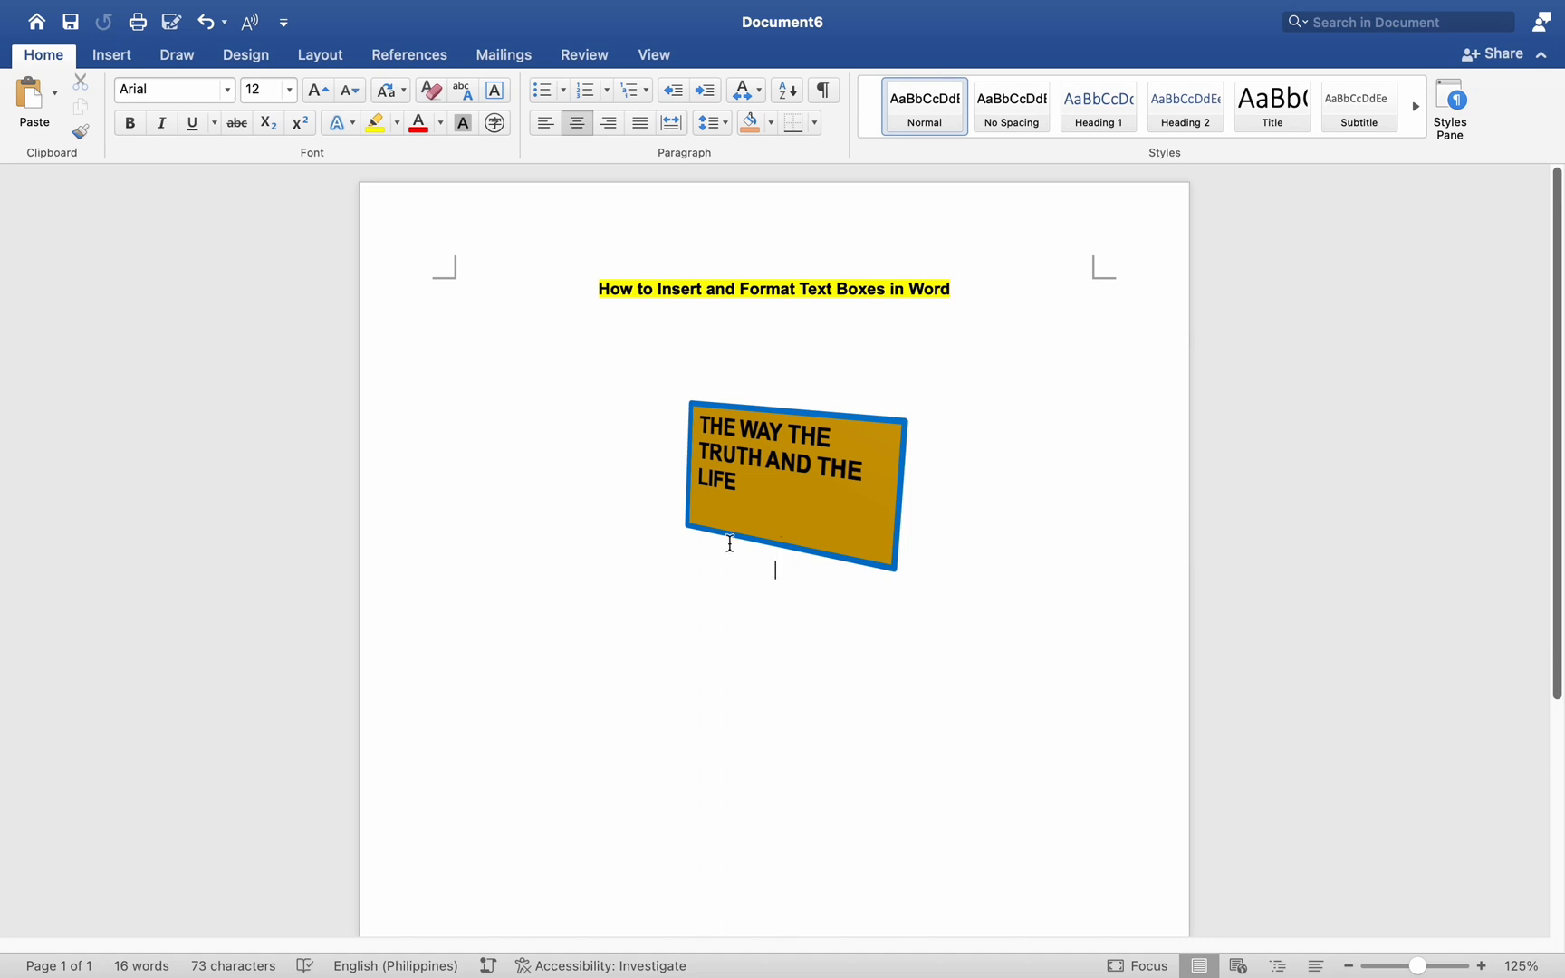
mouse_move(657, 583)
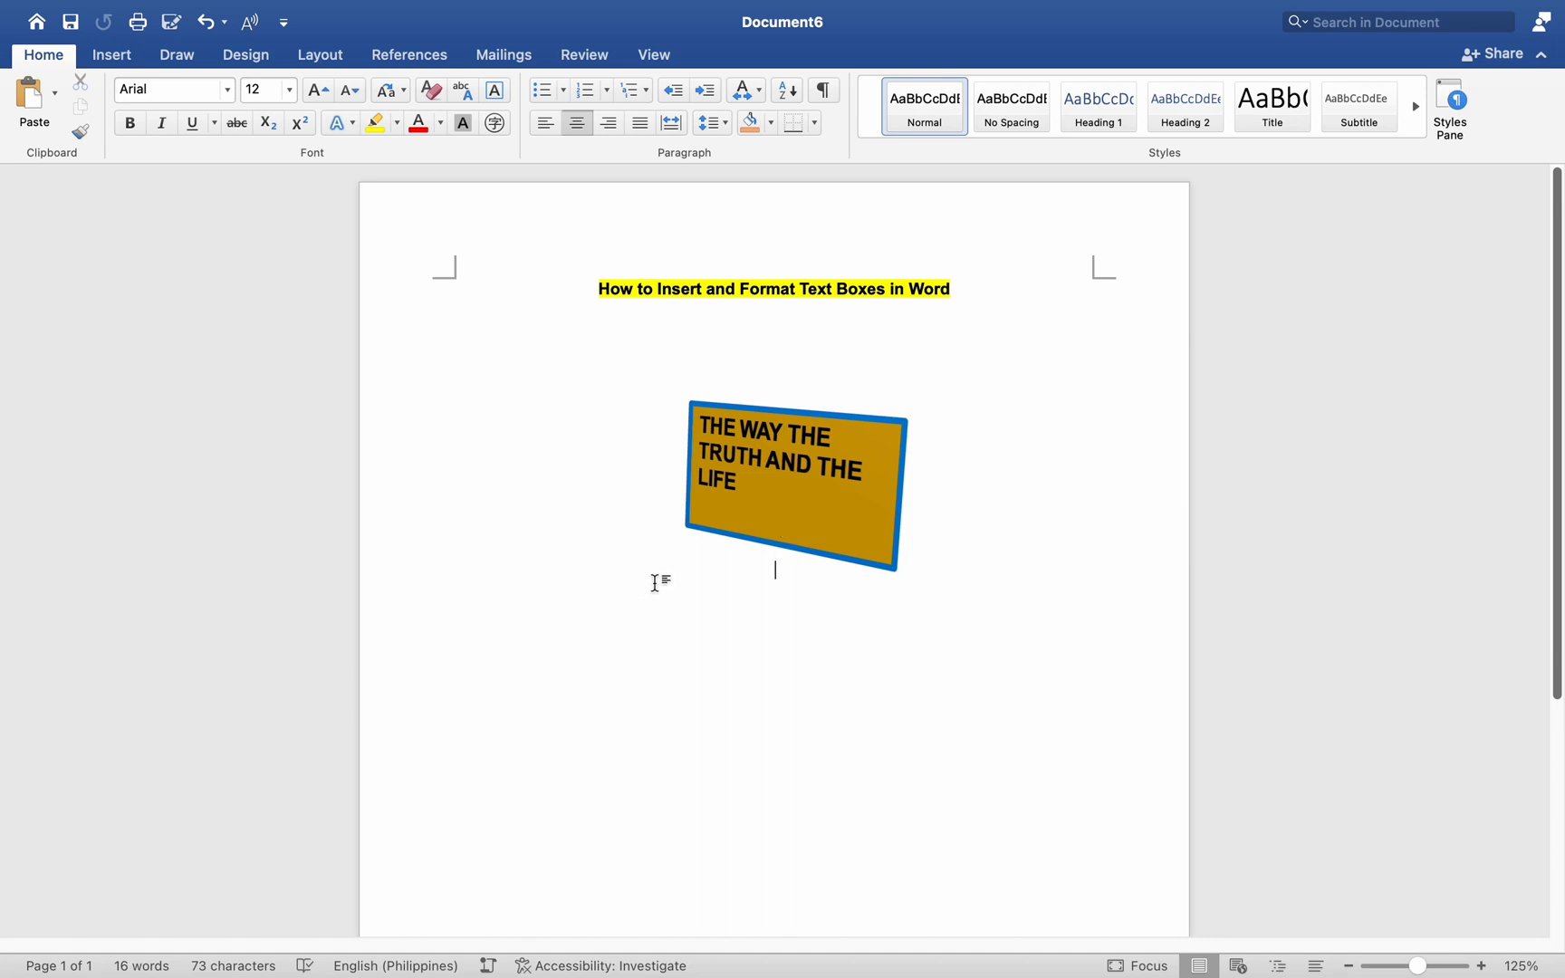
mouse_move(725, 580)
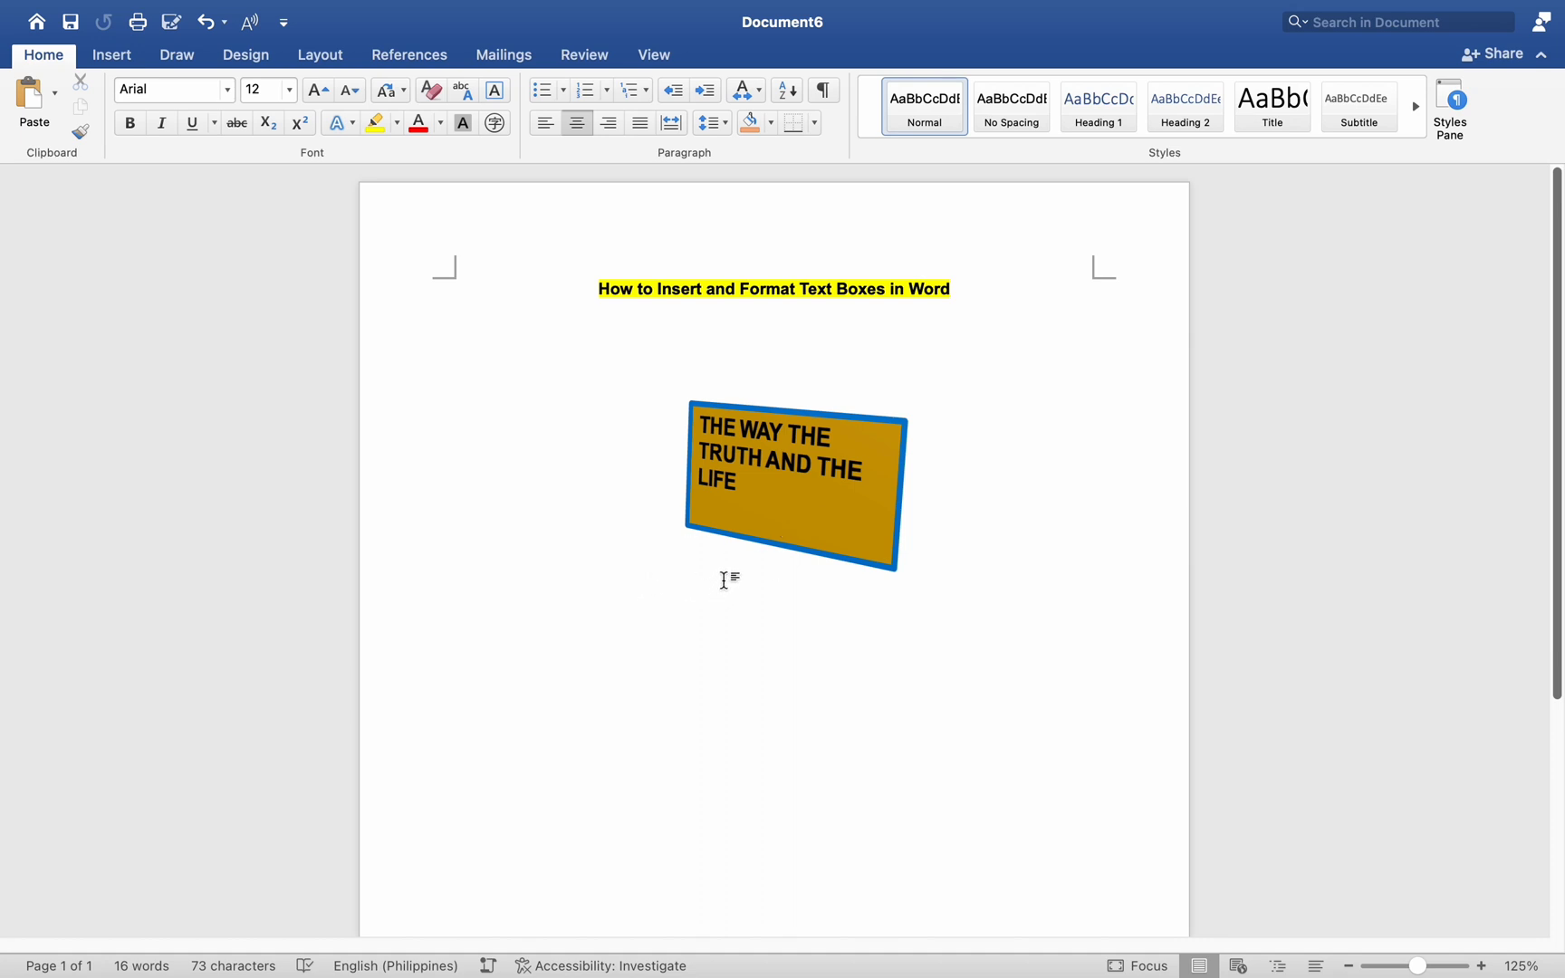